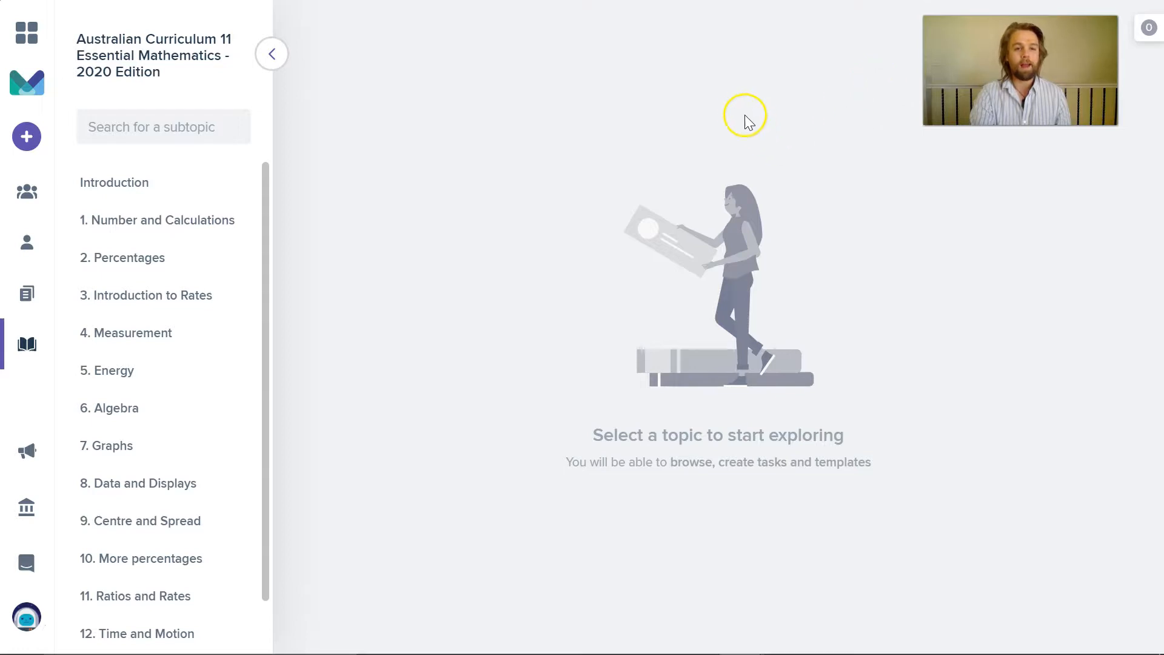
pyautogui.moveTo(457, 57)
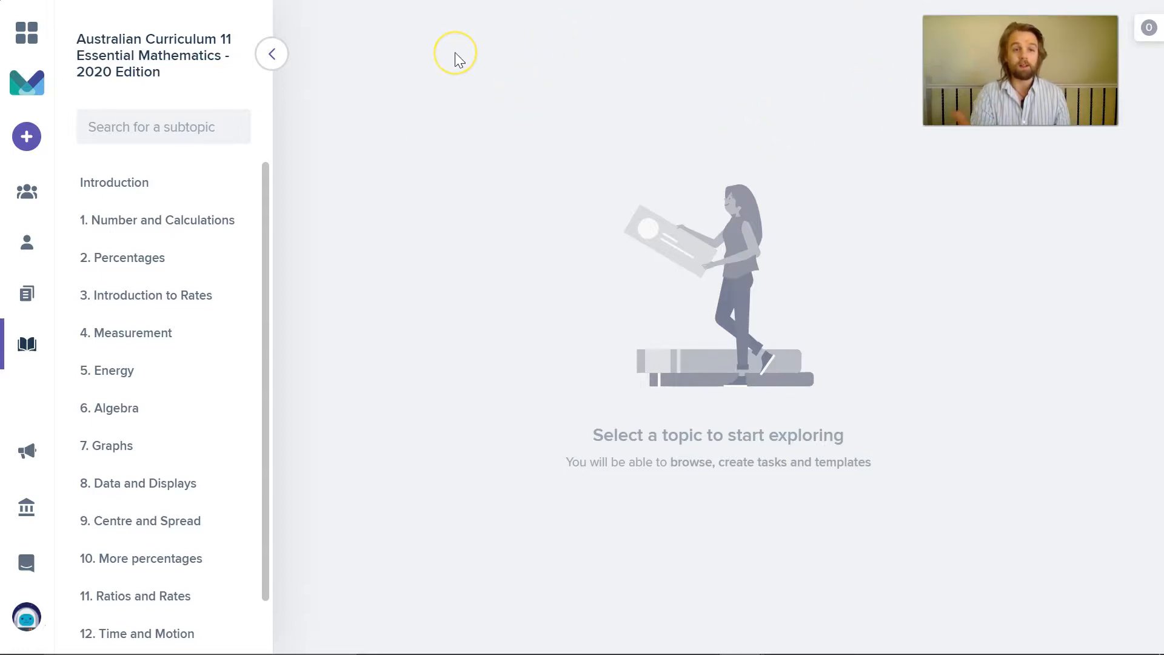
pyautogui.moveTo(78, 304)
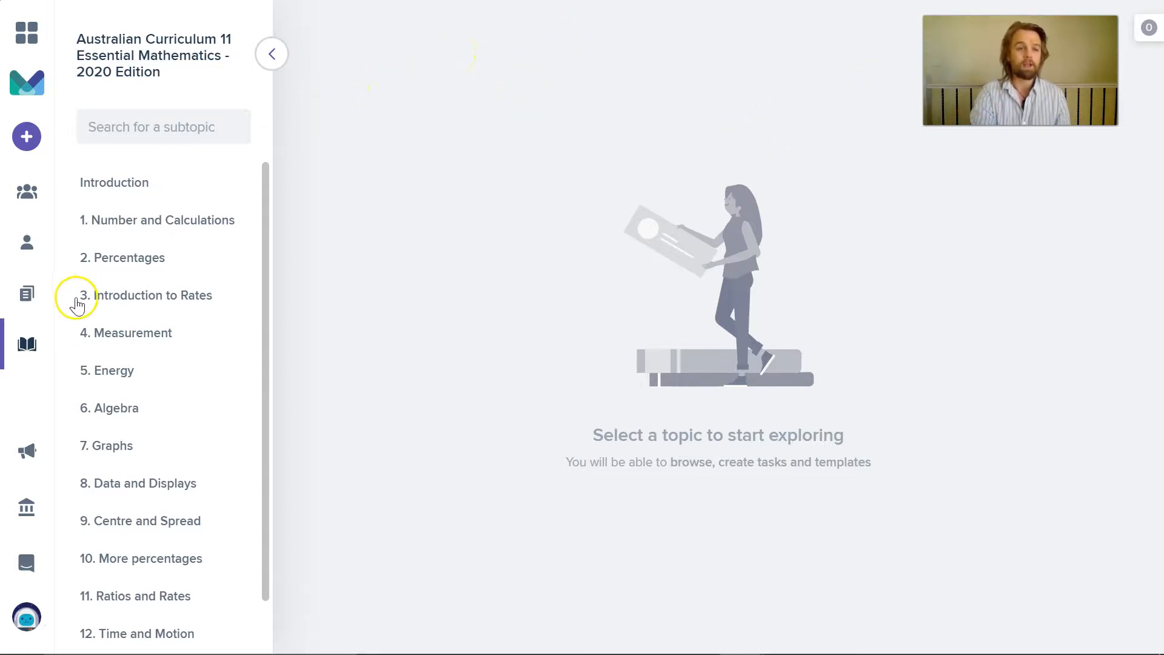
pyautogui.moveTo(27, 344)
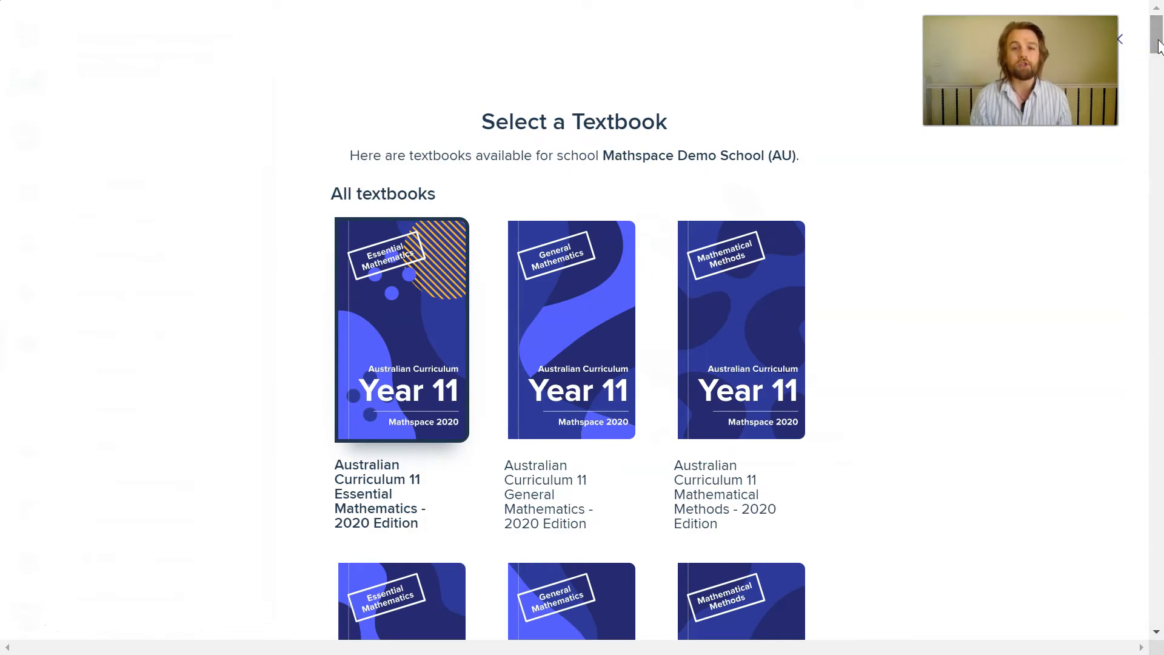
# Step: Scroll the Select a Textbook list to reach Australian Curriculum Year 7 - 2020 Edition
pyautogui.scroll(-3)
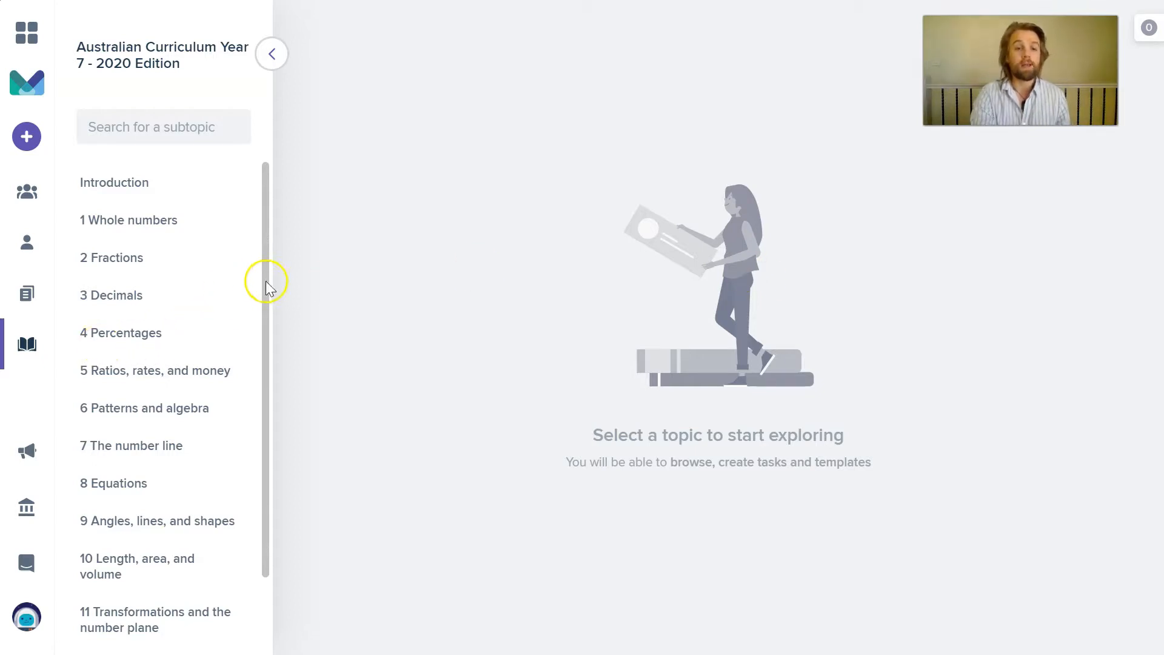
pyautogui.scroll(-3)
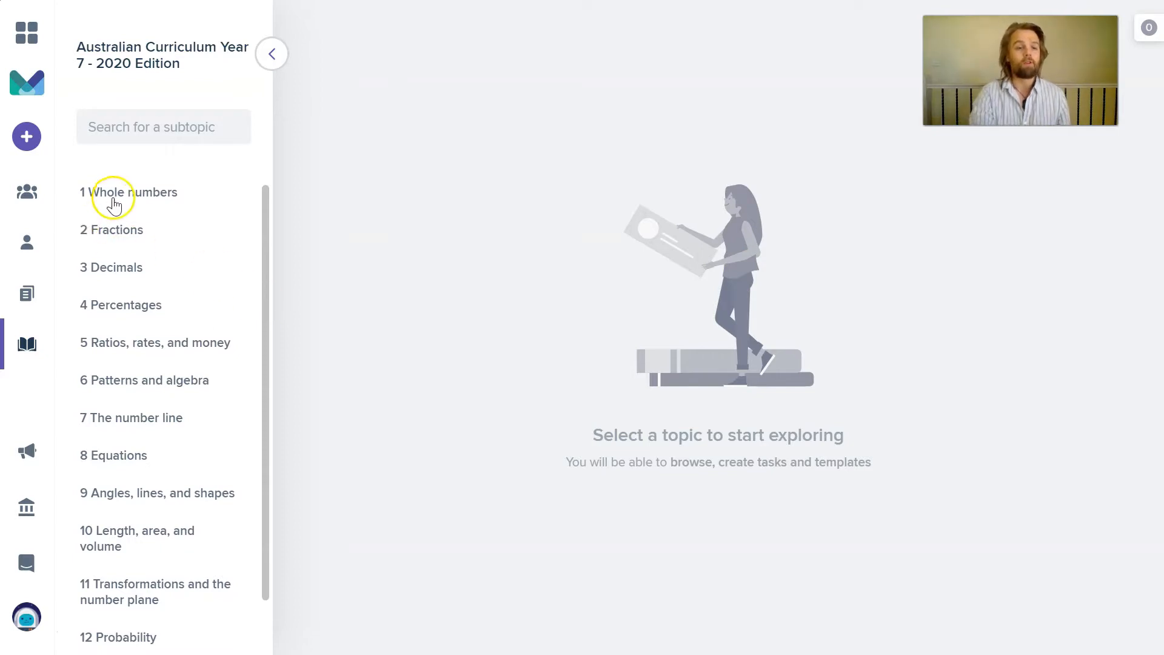
# Step: Open the Lesson for 1.01 The four operations under Whole numbers and scroll through it
pyautogui.click(130, 191)
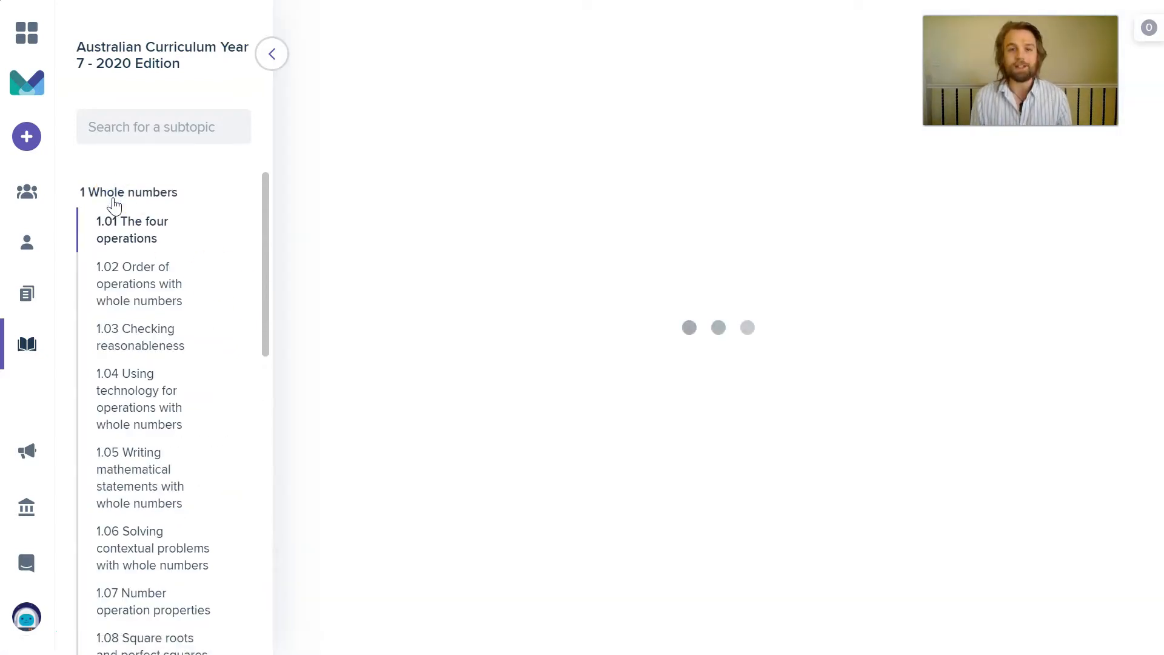
pyautogui.click(132, 229)
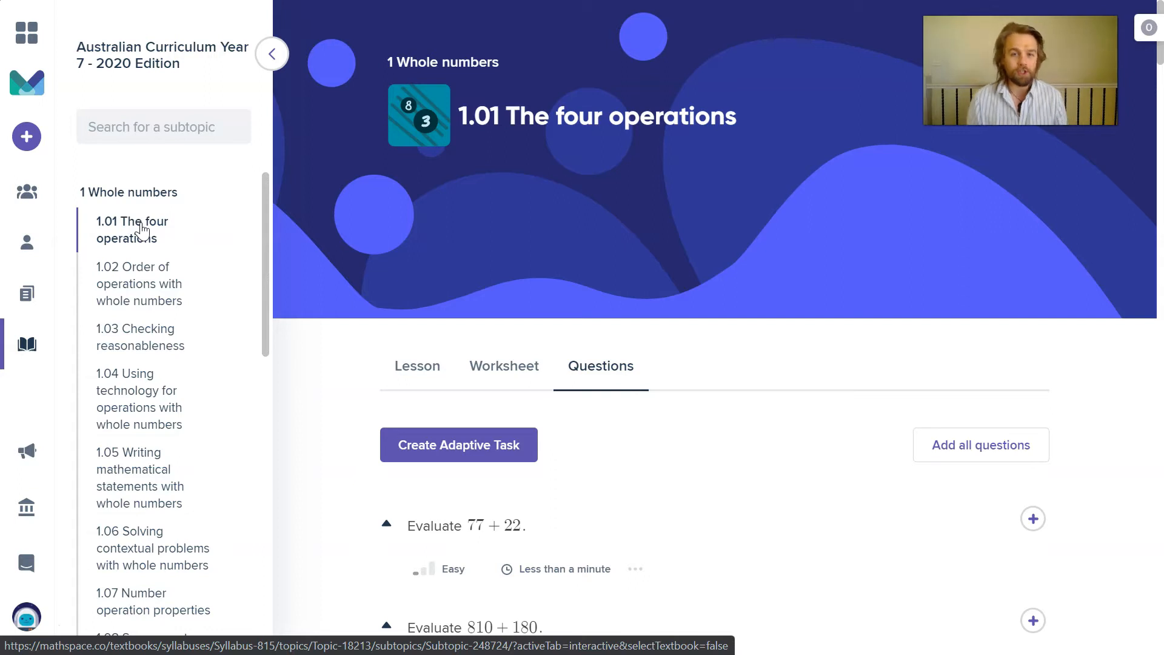
pyautogui.click(417, 365)
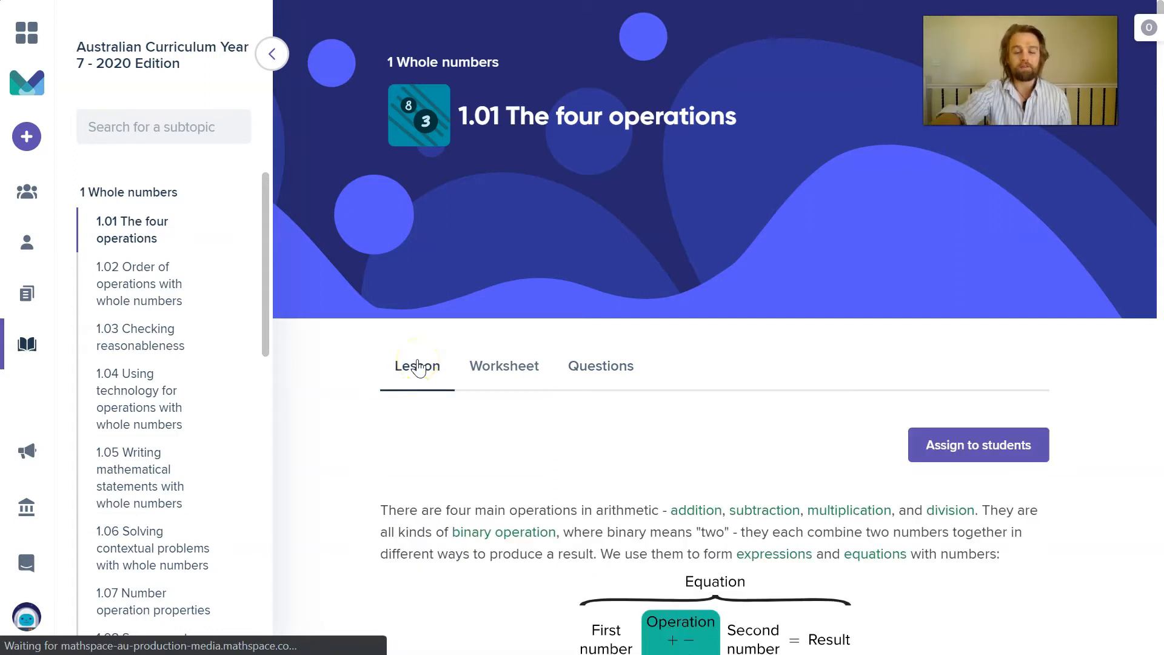
pyautogui.scroll(-3)
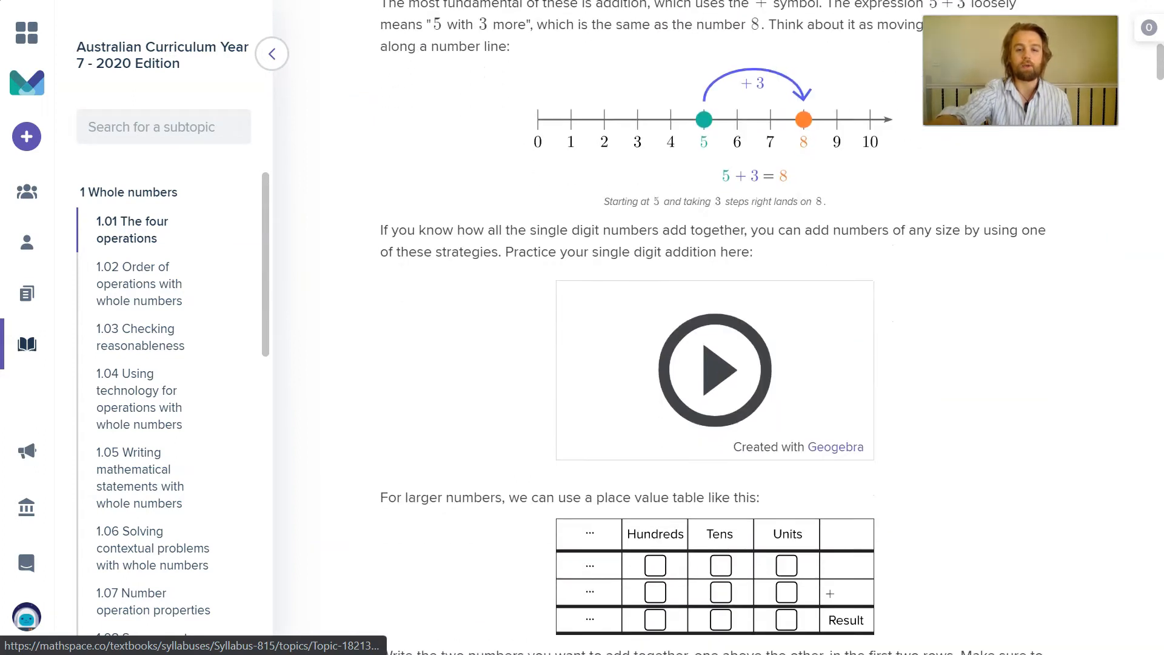
pyautogui.scroll(-3)
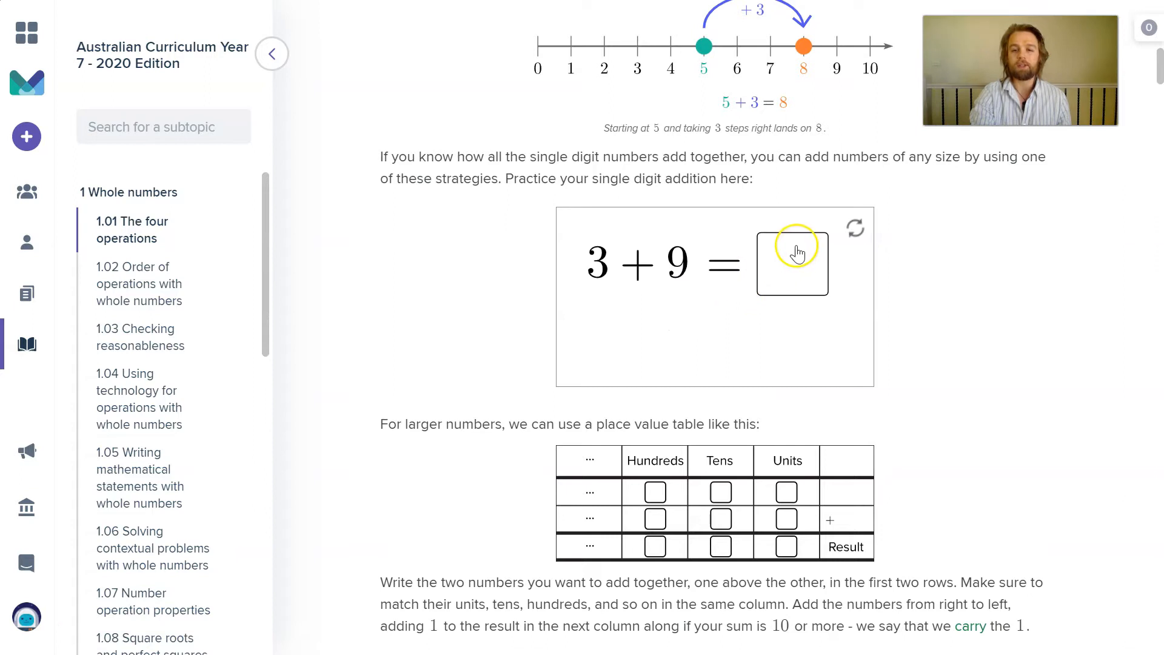
pyautogui.moveTo(1077, 376)
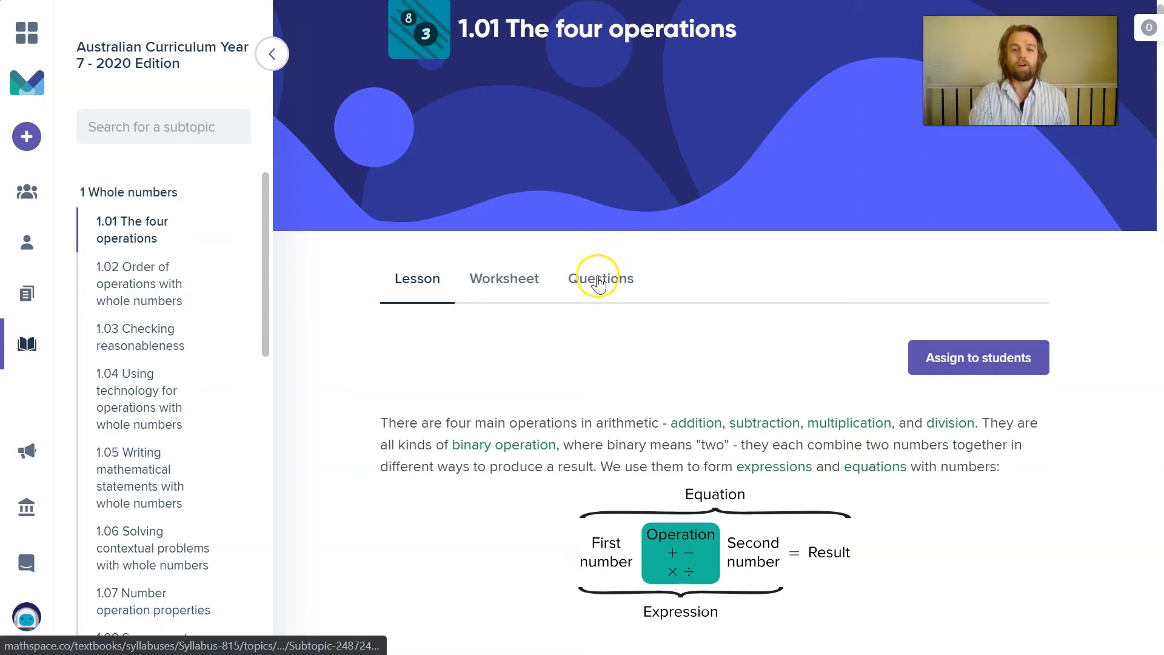
# Step: Show the 1.01 Questions list and scroll through the addition evaluation and word problems
pyautogui.click(600, 278)
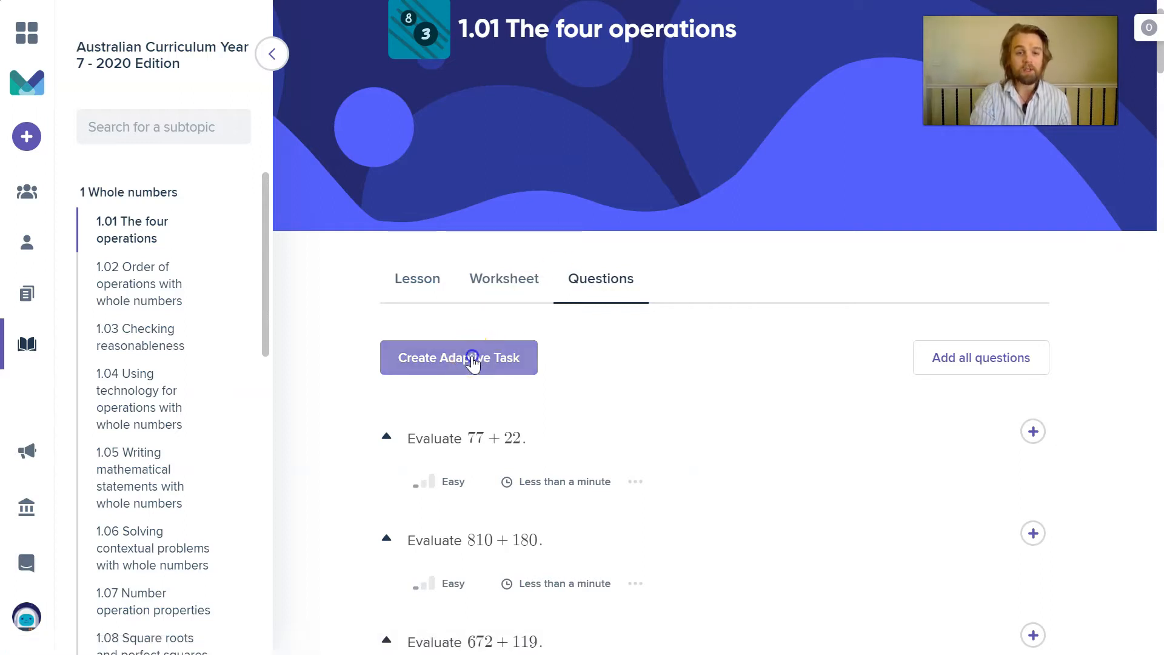
pyautogui.click(459, 357)
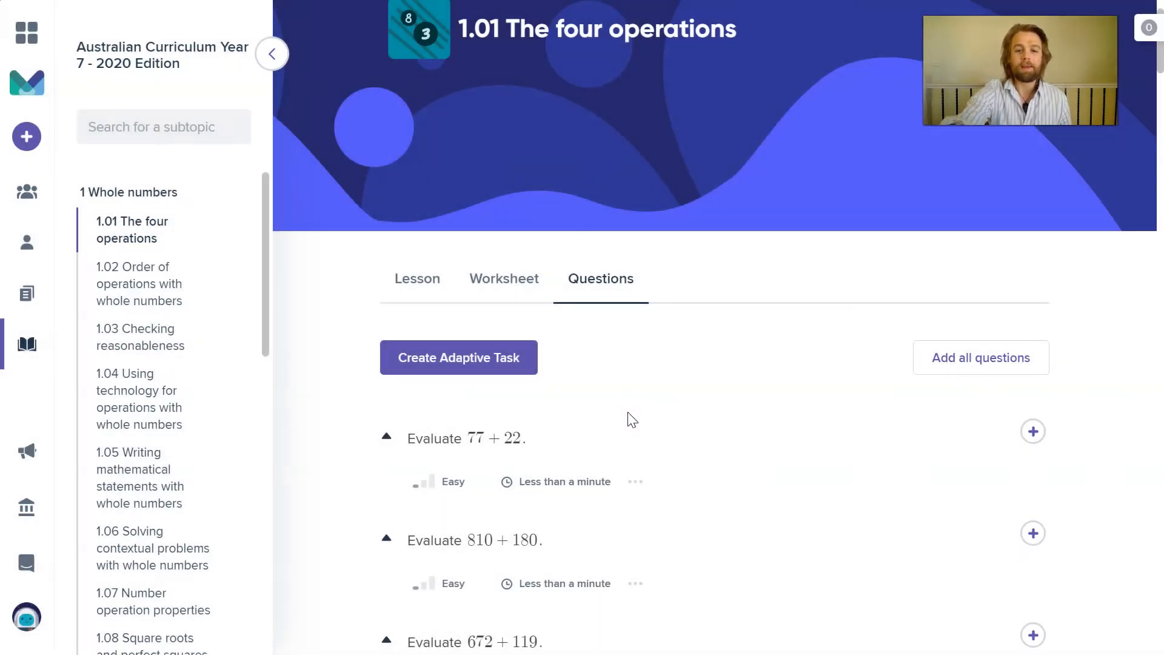
pyautogui.scroll(-3)
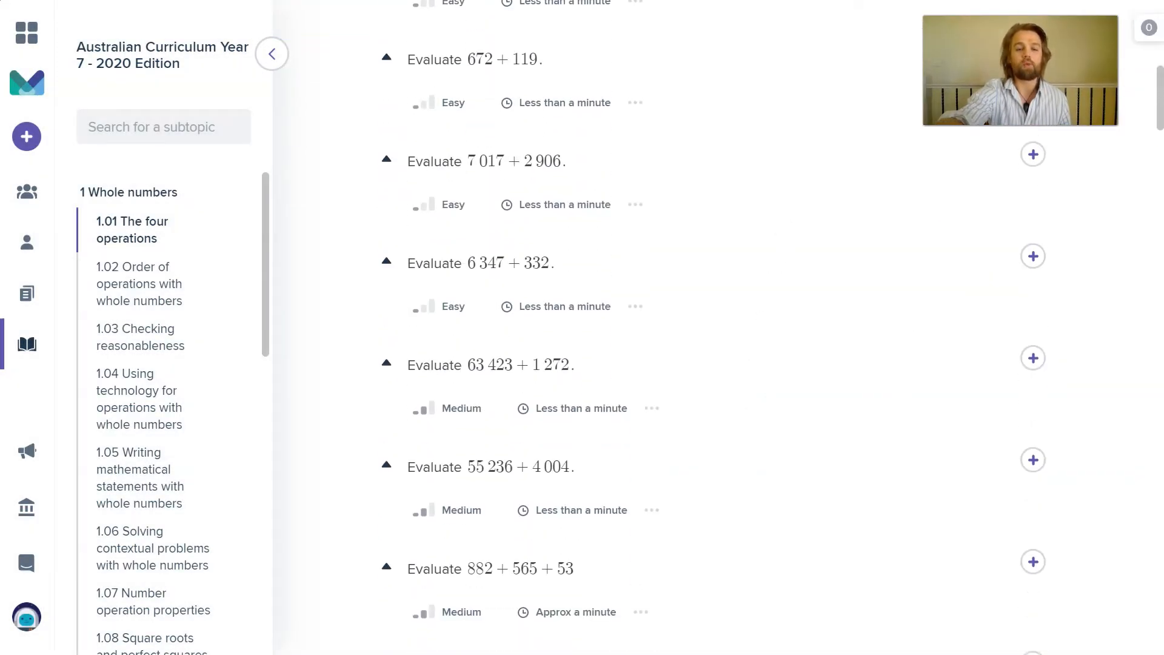
pyautogui.scroll(-3)
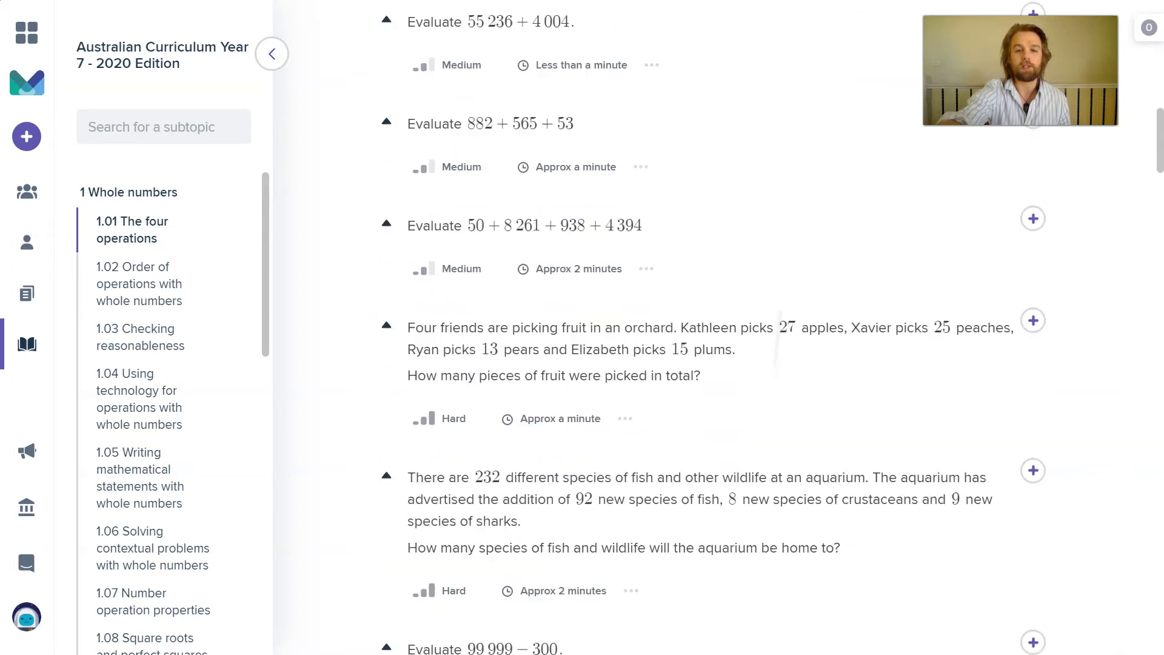
pyautogui.scroll(-3)
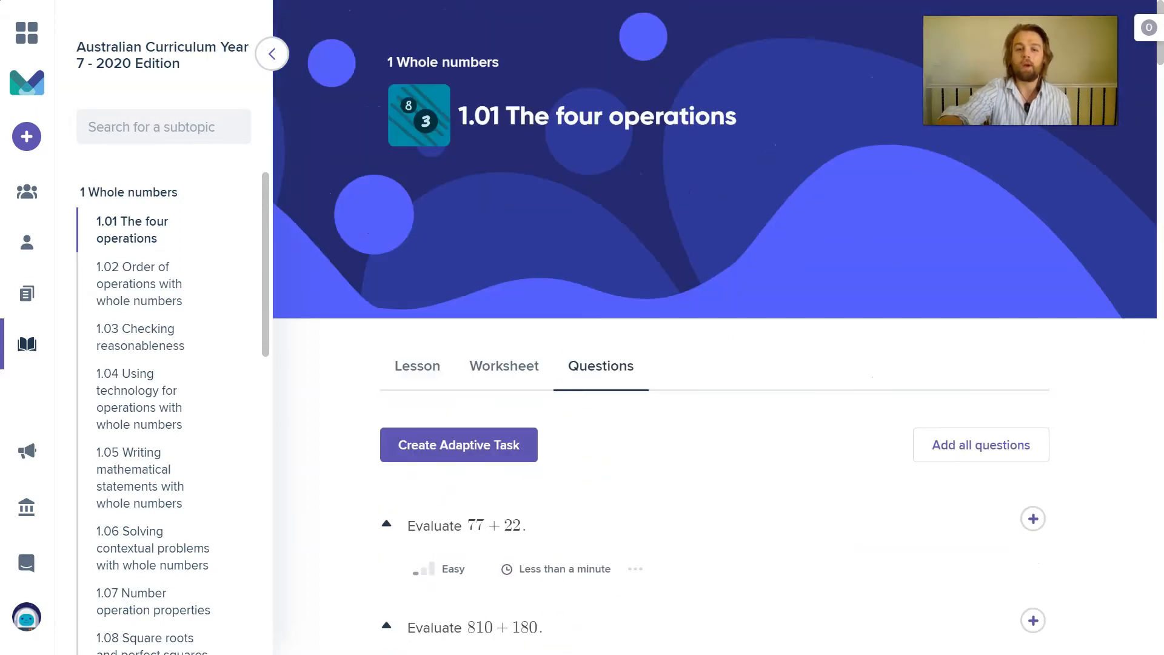
pyautogui.scroll(-3)
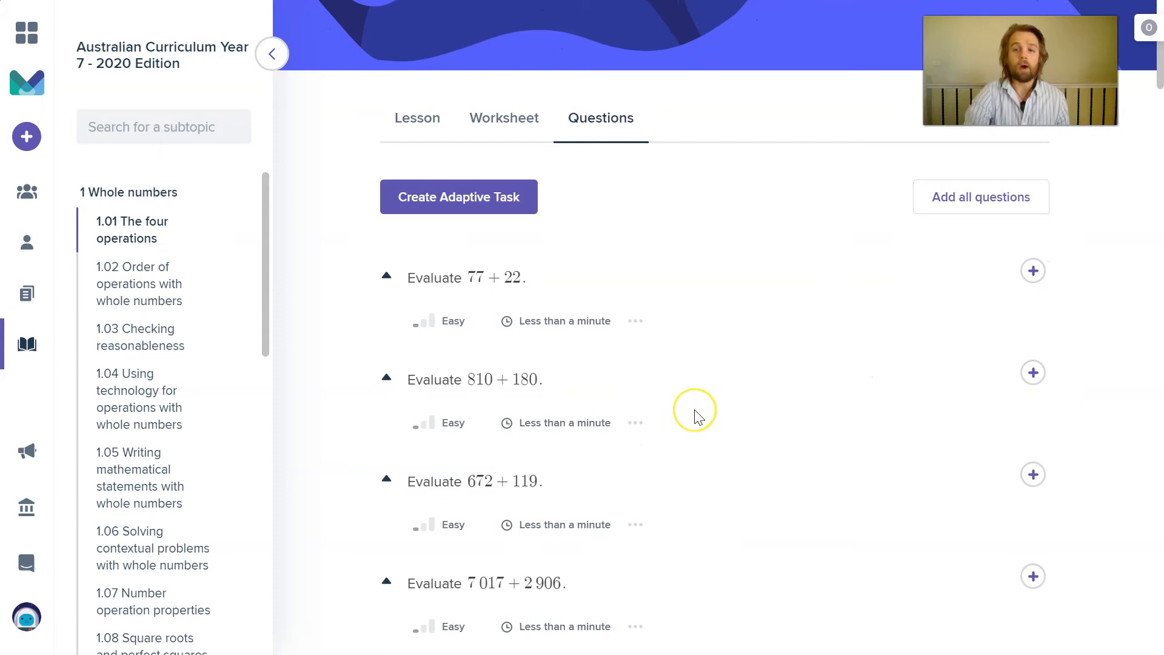
pyautogui.moveTo(697, 415)
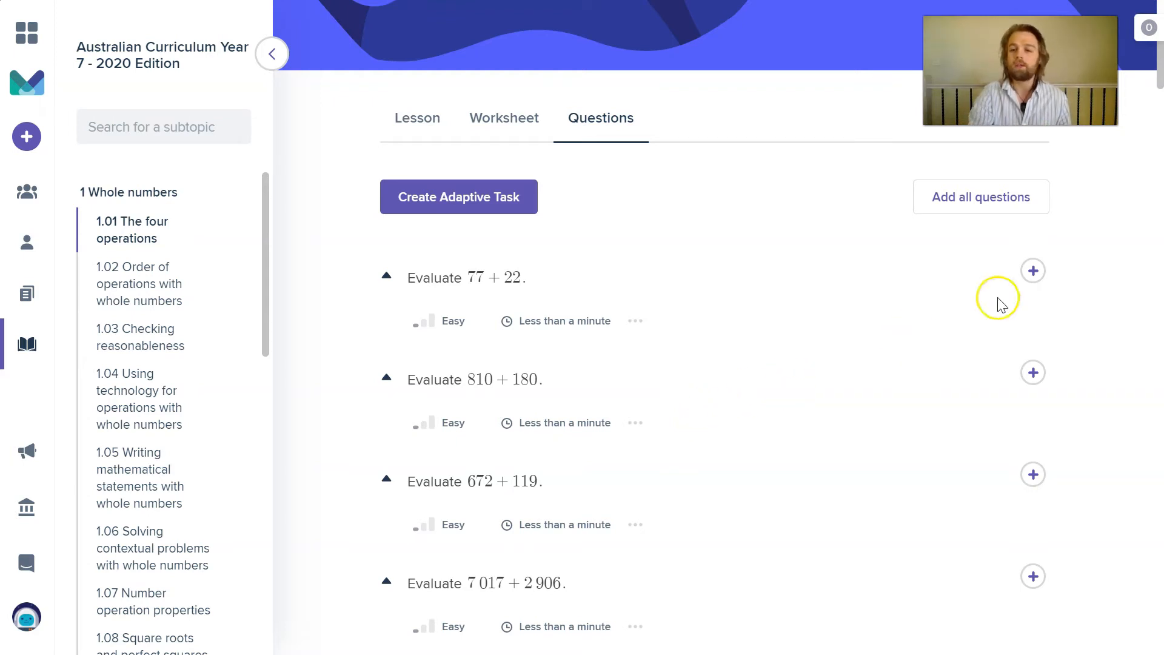
# Step: Add 'Evaluate 77 + 22' and 'Evaluate 63 423 + 1 272' to the question set
pyautogui.click(1032, 270)
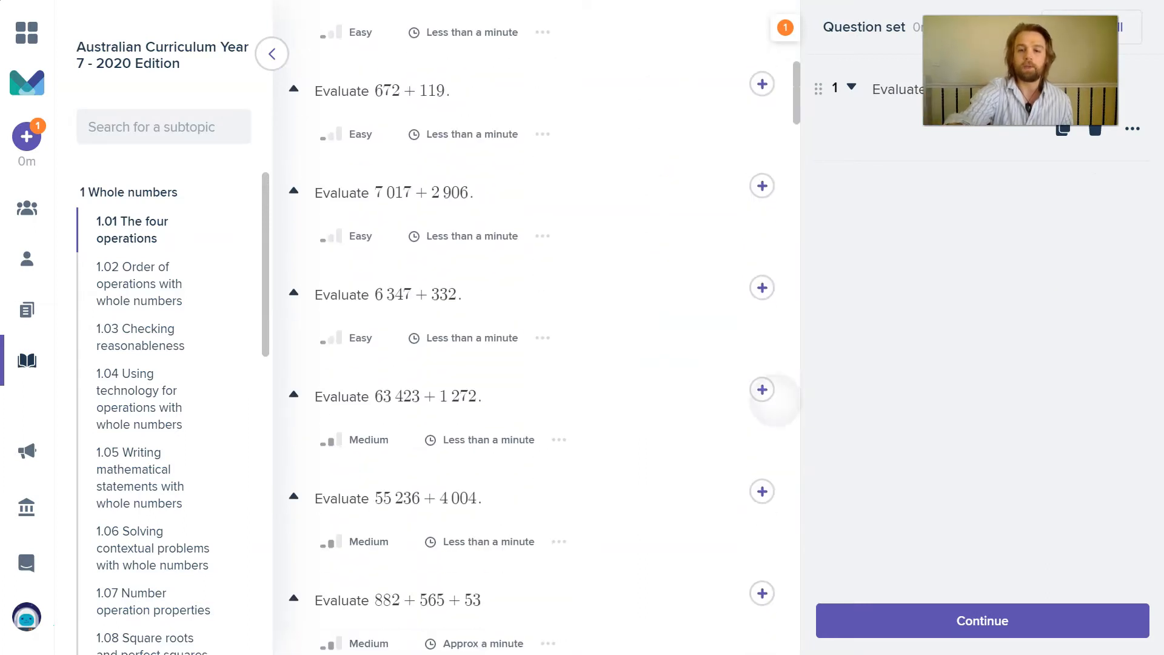
pyautogui.click(761, 389)
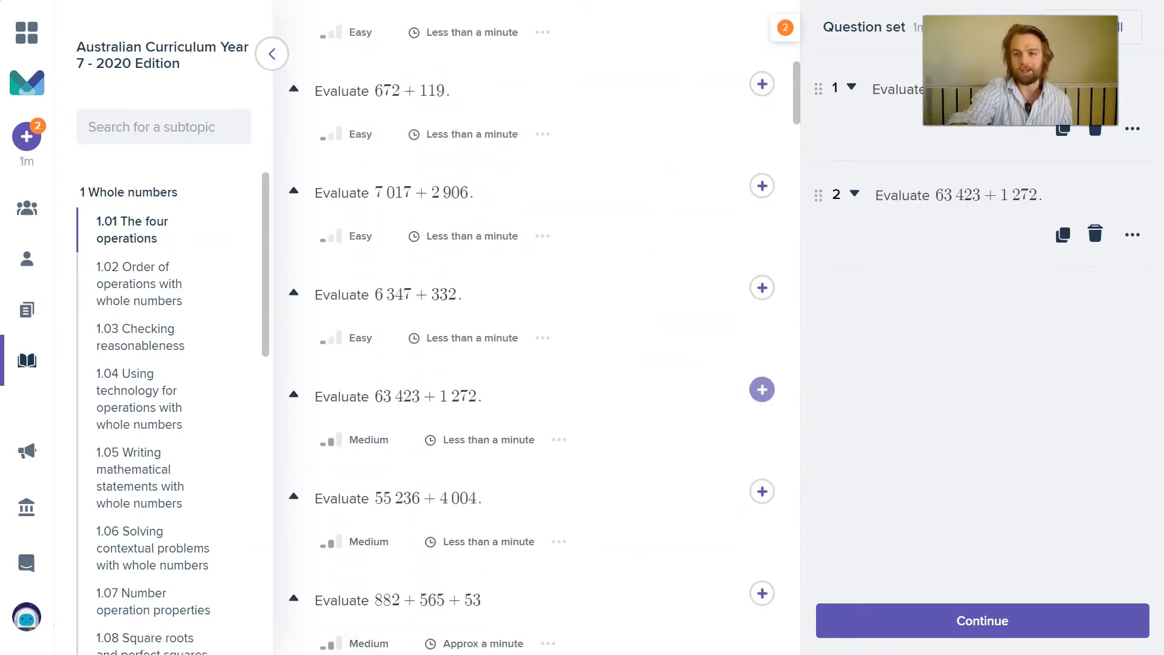
pyautogui.click(761, 332)
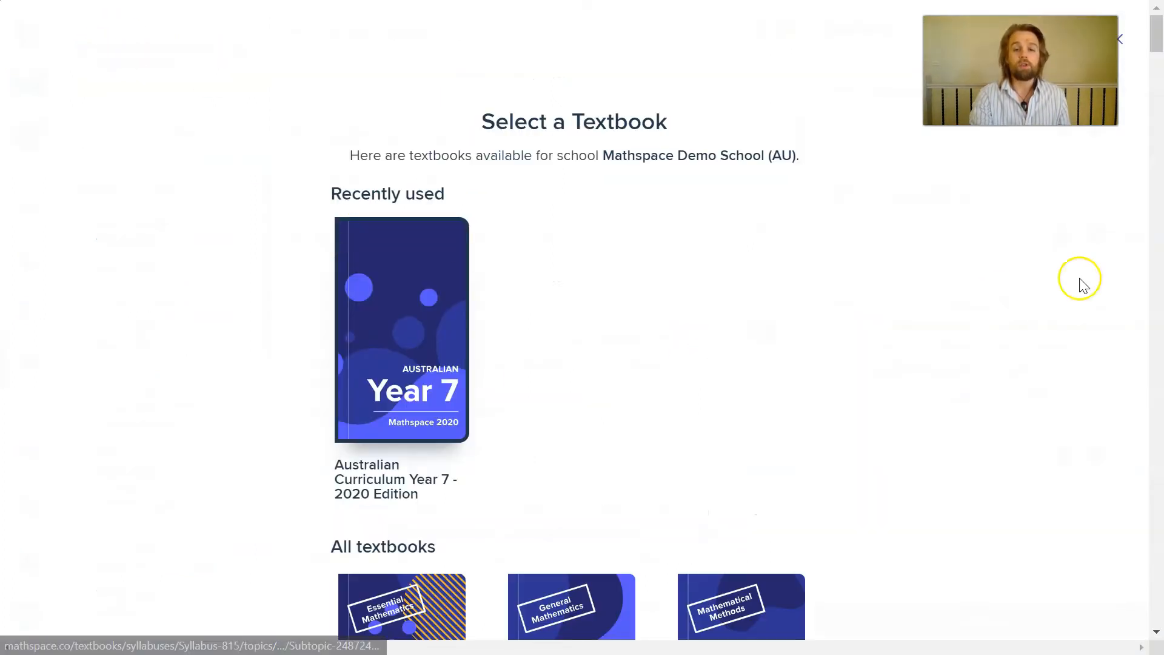
# Step: Switch to the Australian Curriculum Year 6 - 2021 Edition textbook and browse its Place value questions
pyautogui.scroll(-3)
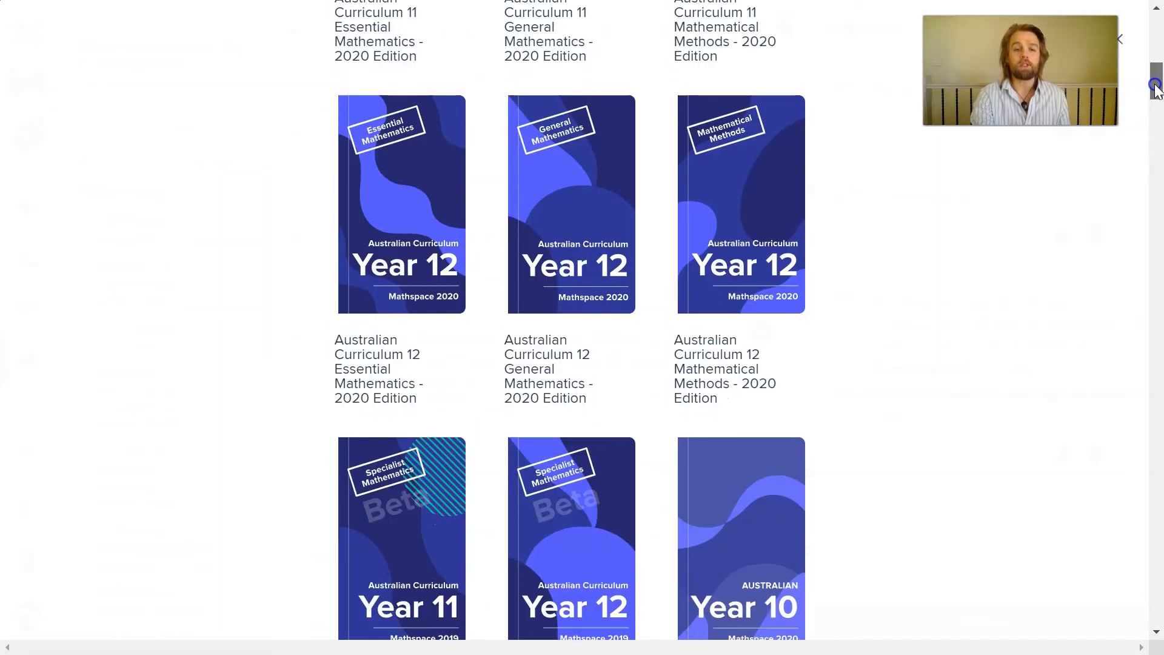
pyautogui.scroll(-3)
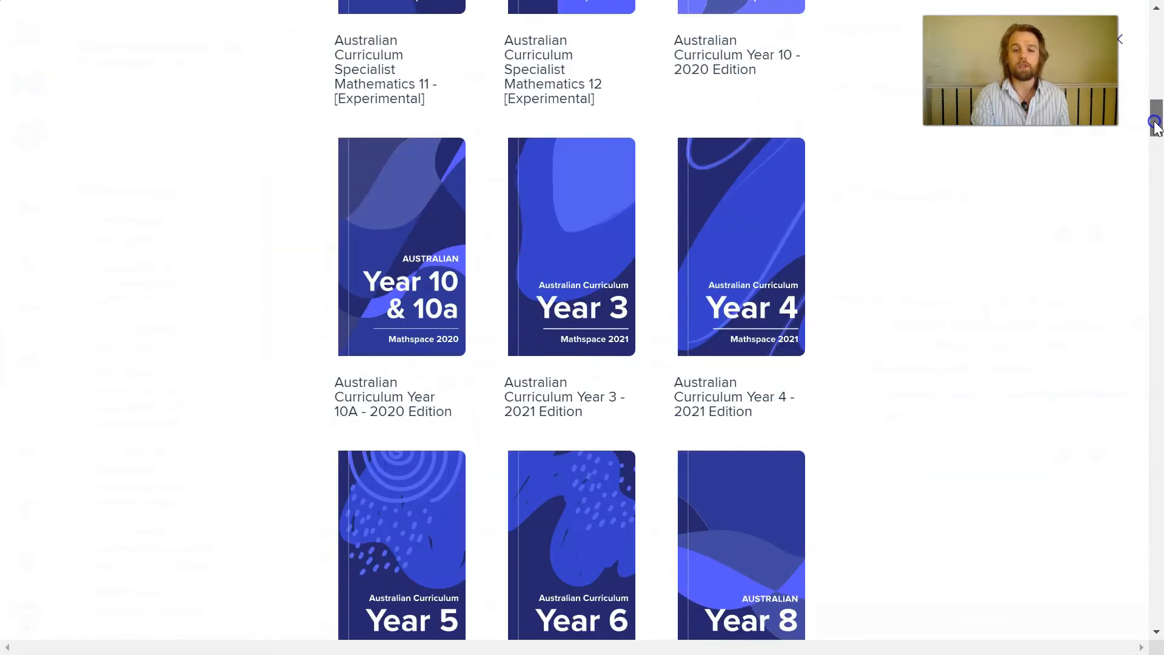
pyautogui.scroll(-3)
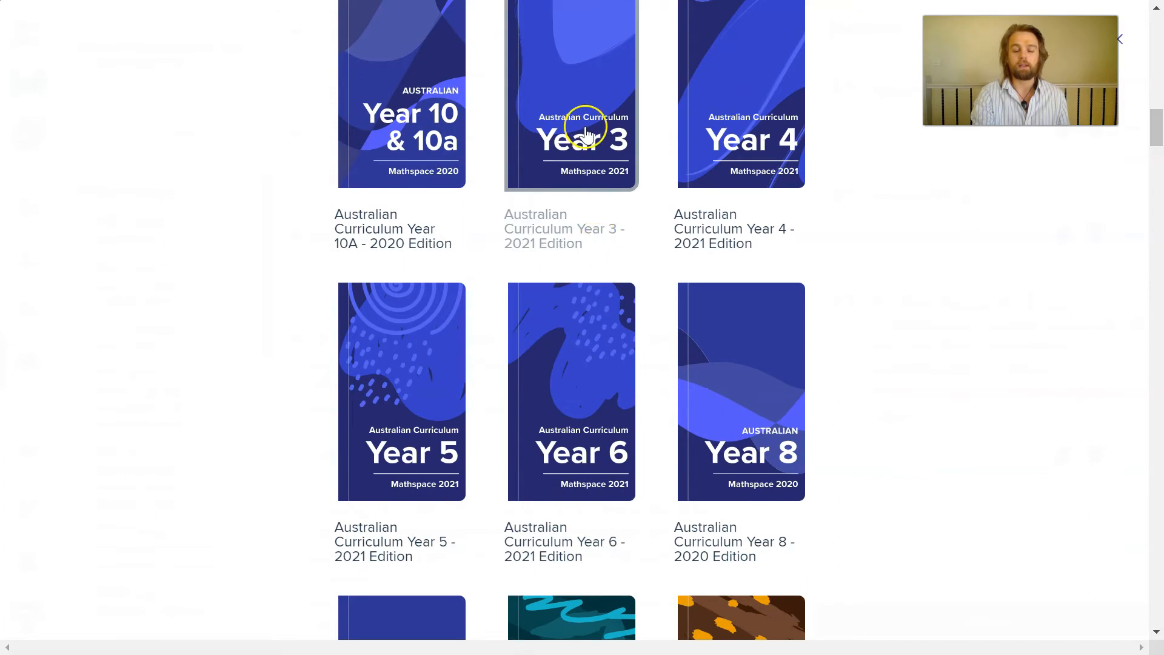
pyautogui.moveTo(579, 394)
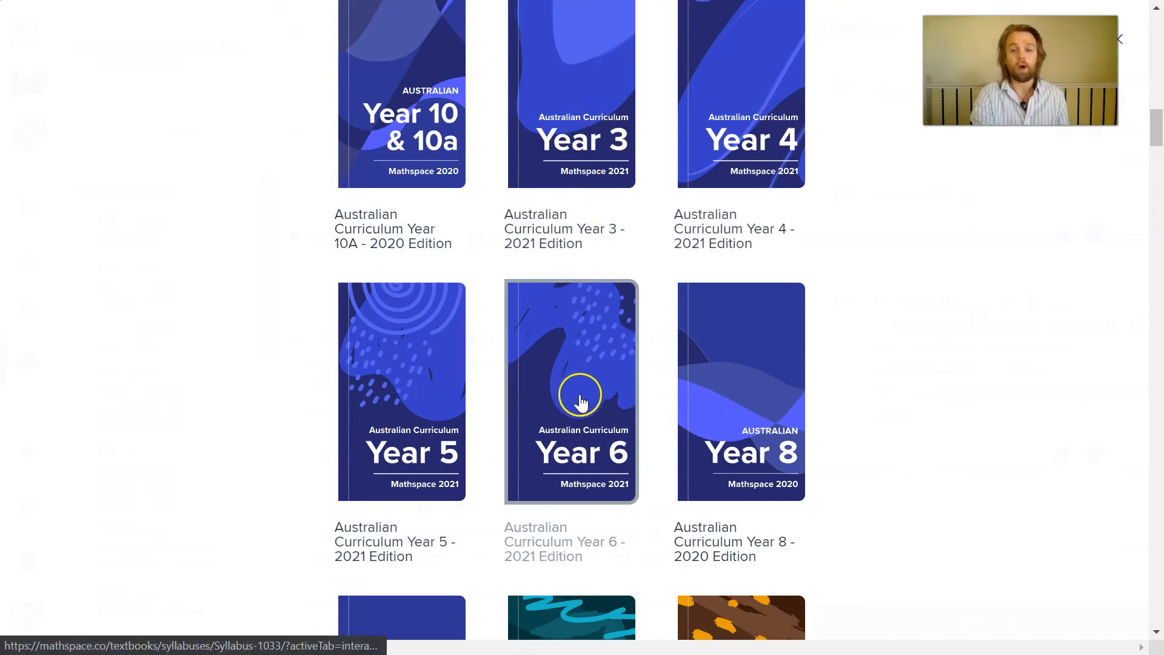
pyautogui.click(570, 391)
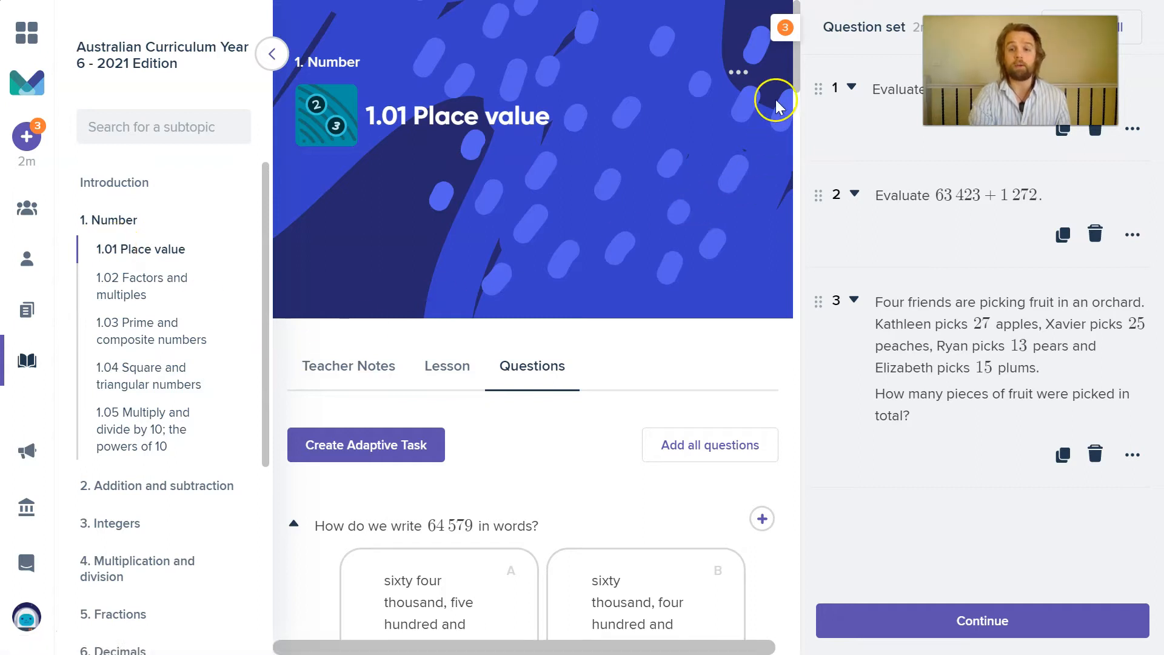
pyautogui.scroll(-3)
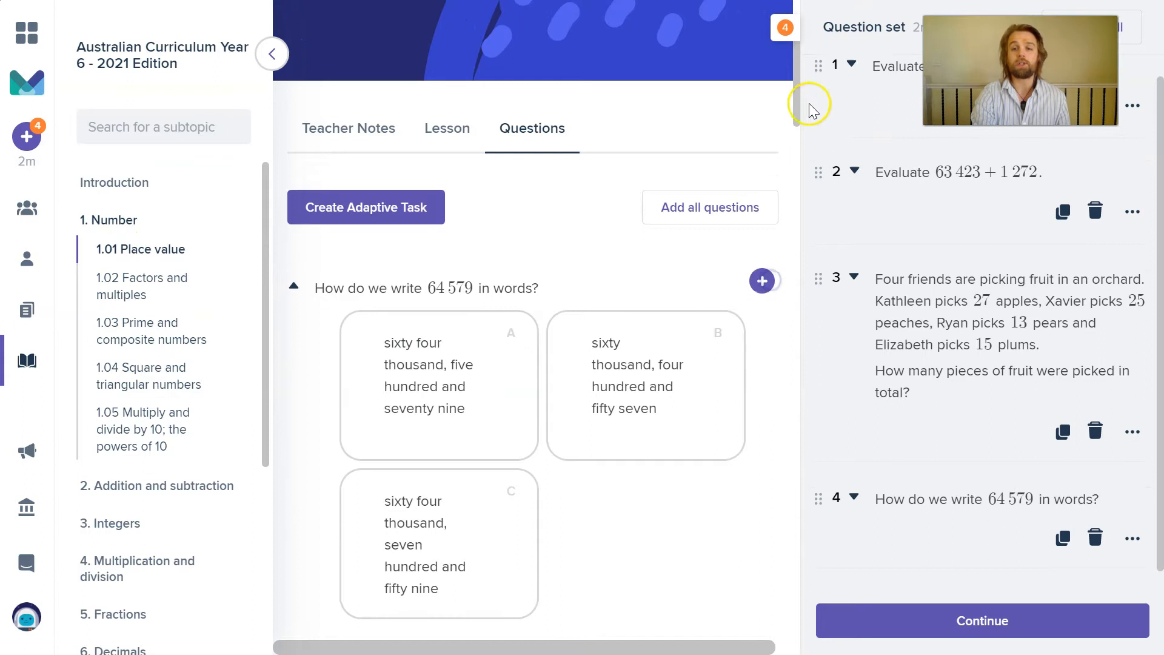
pyautogui.scroll(-3)
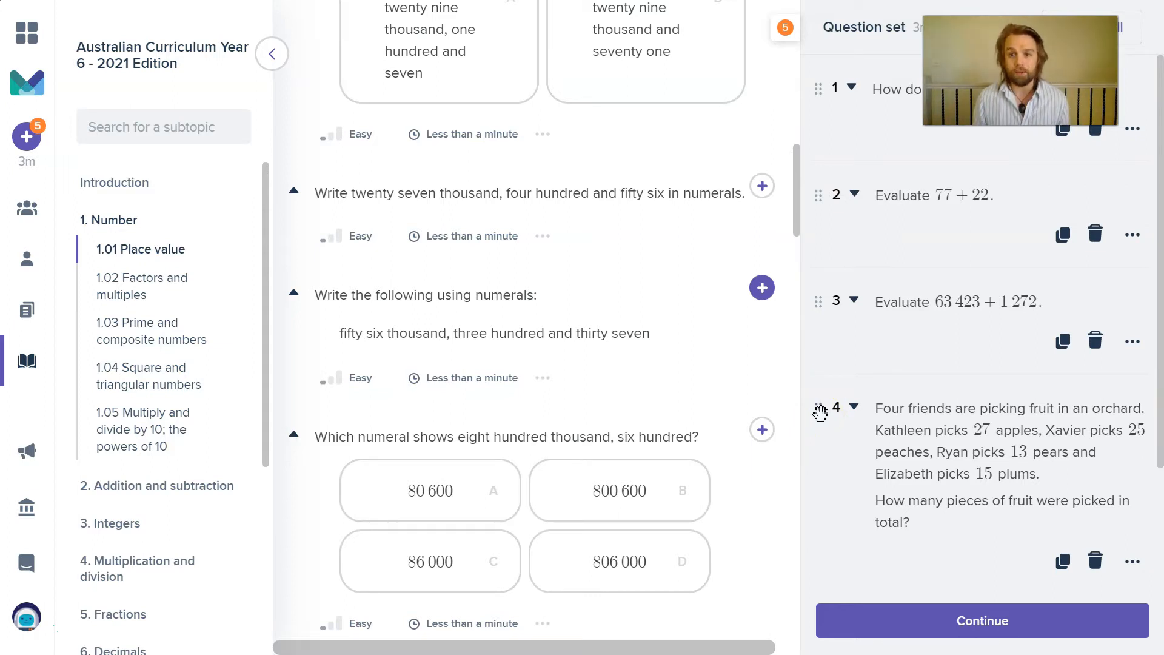
# Step: Continue to task details, remove the class, and assign the task to the first student
pyautogui.click(982, 620)
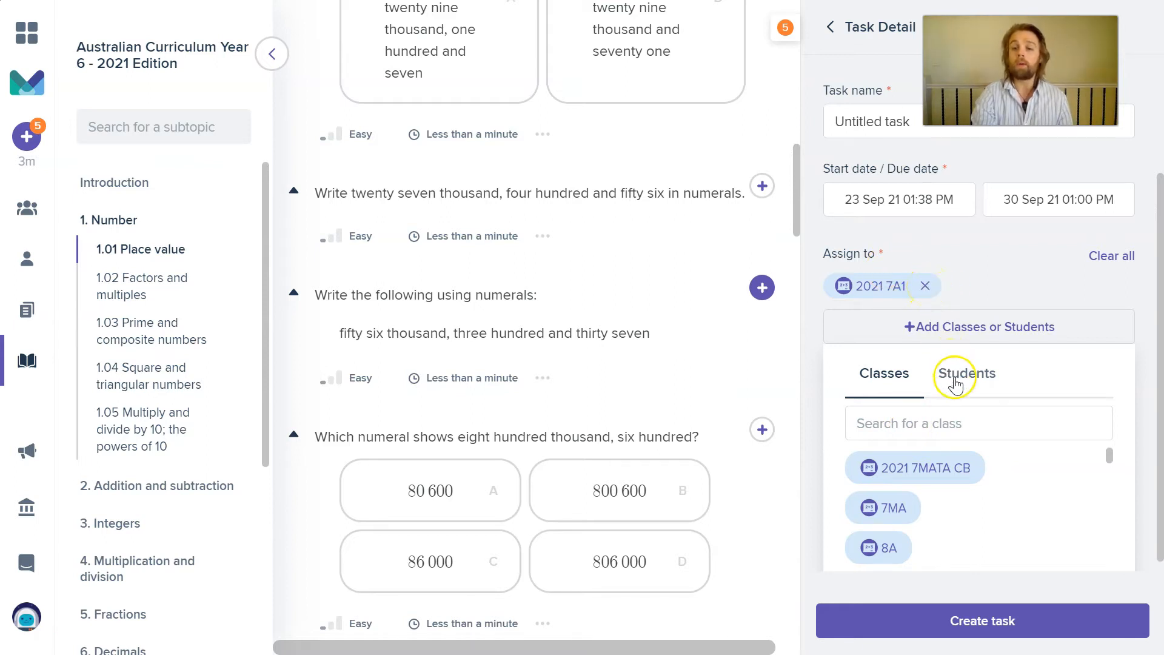
pyautogui.click(925, 286)
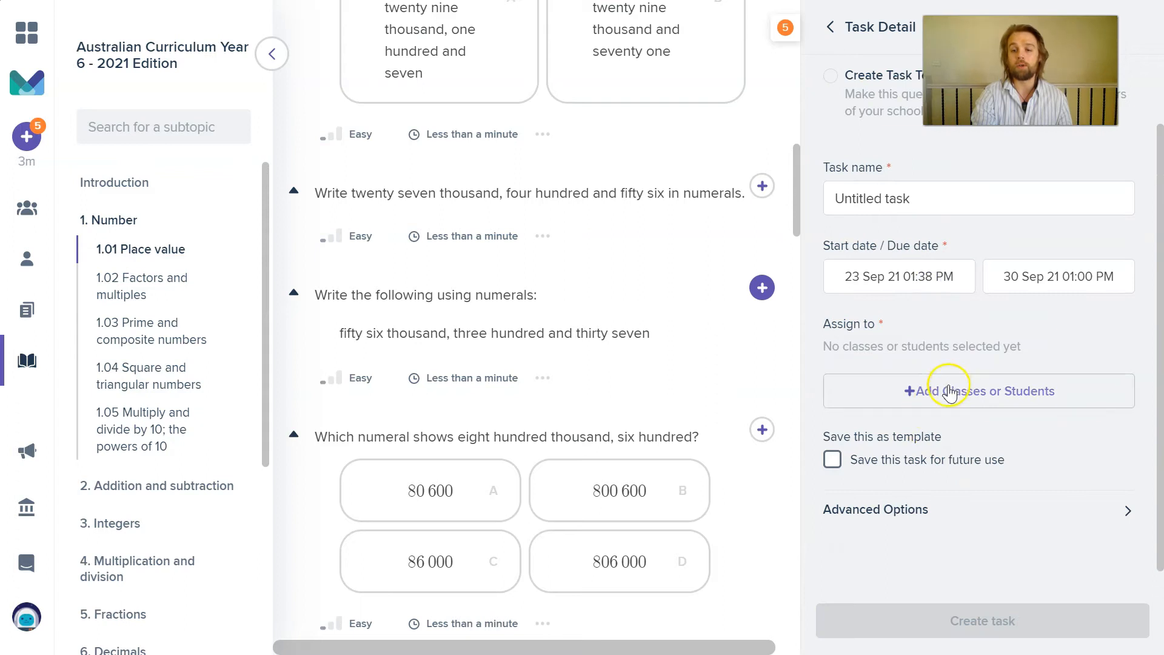
pyautogui.click(979, 391)
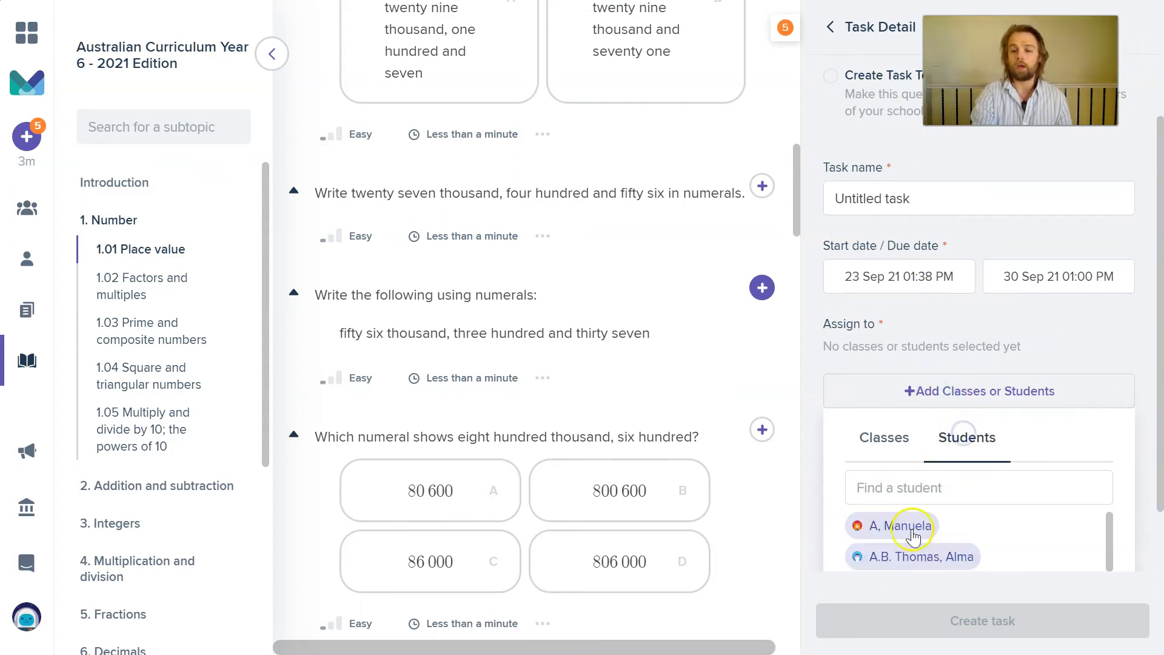
pyautogui.click(892, 526)
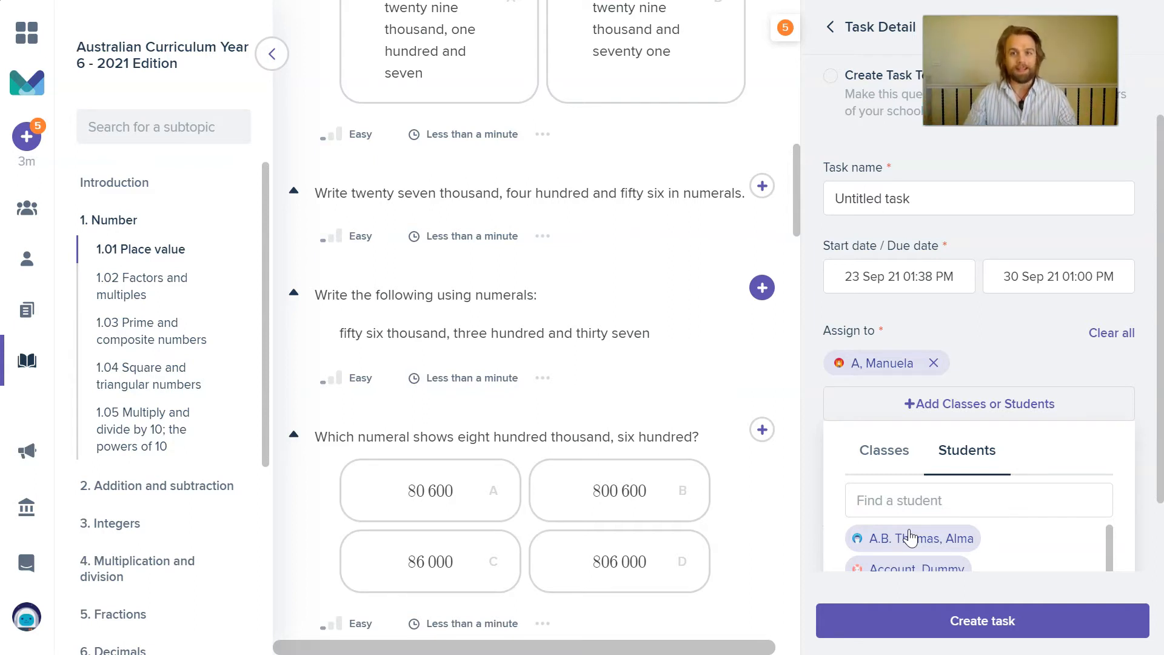
pyautogui.moveTo(1045, 350)
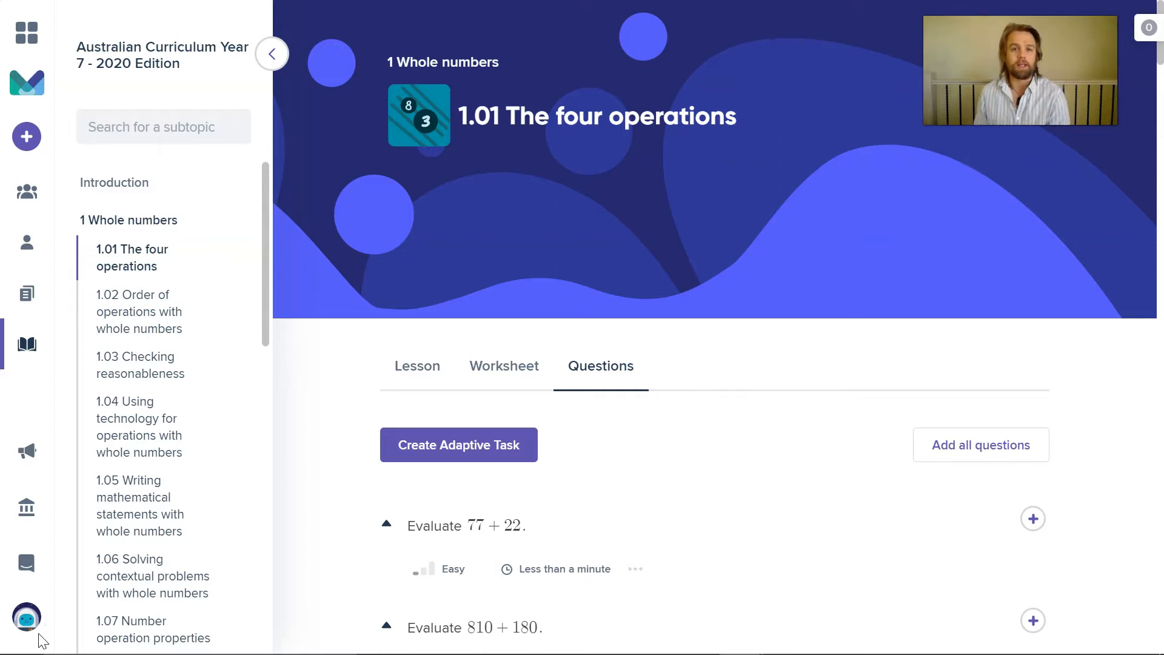
pyautogui.moveTo(504, 366)
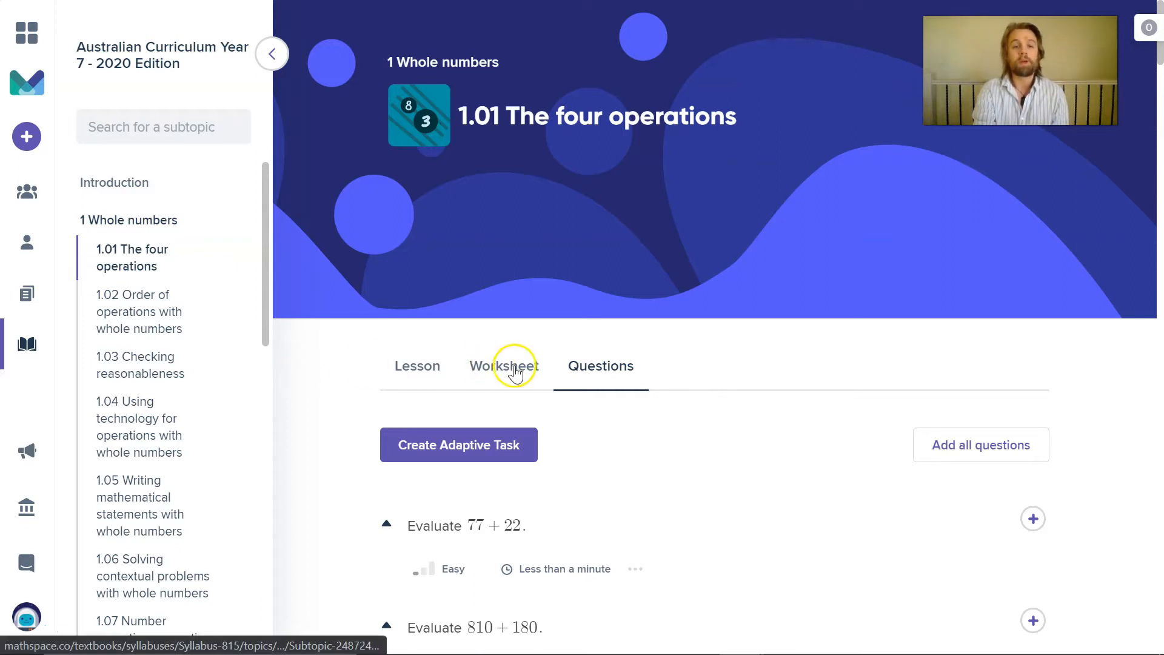
# Step: Scroll through the four operations worksheet and view its answer key and download options
pyautogui.click(503, 365)
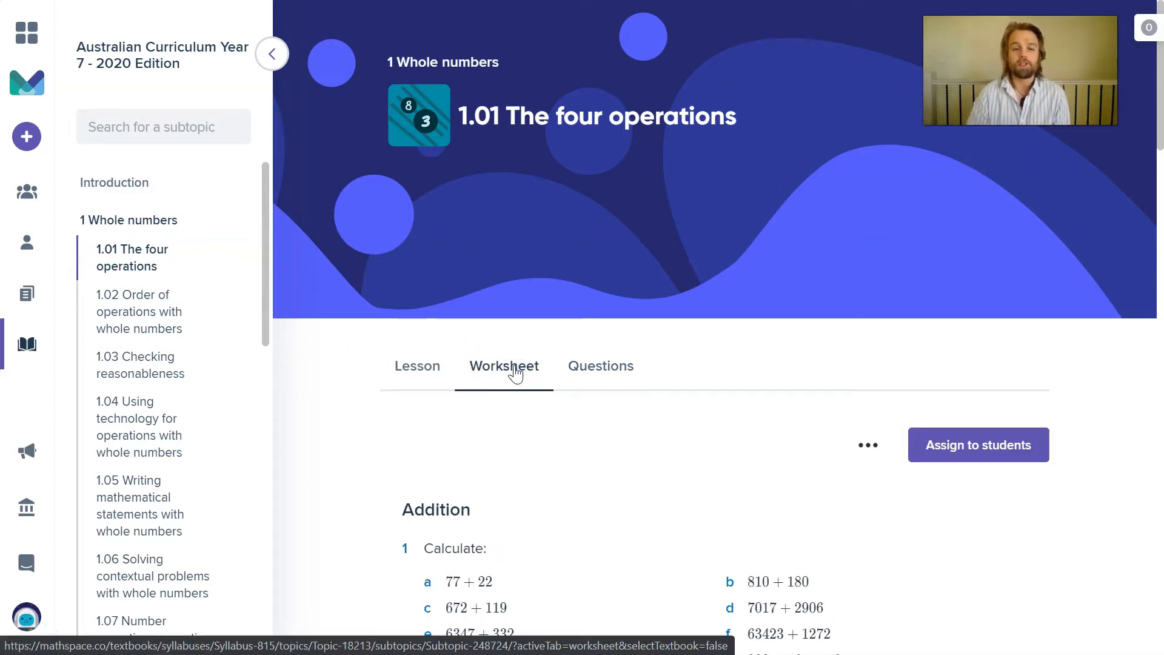
pyautogui.scroll(-3)
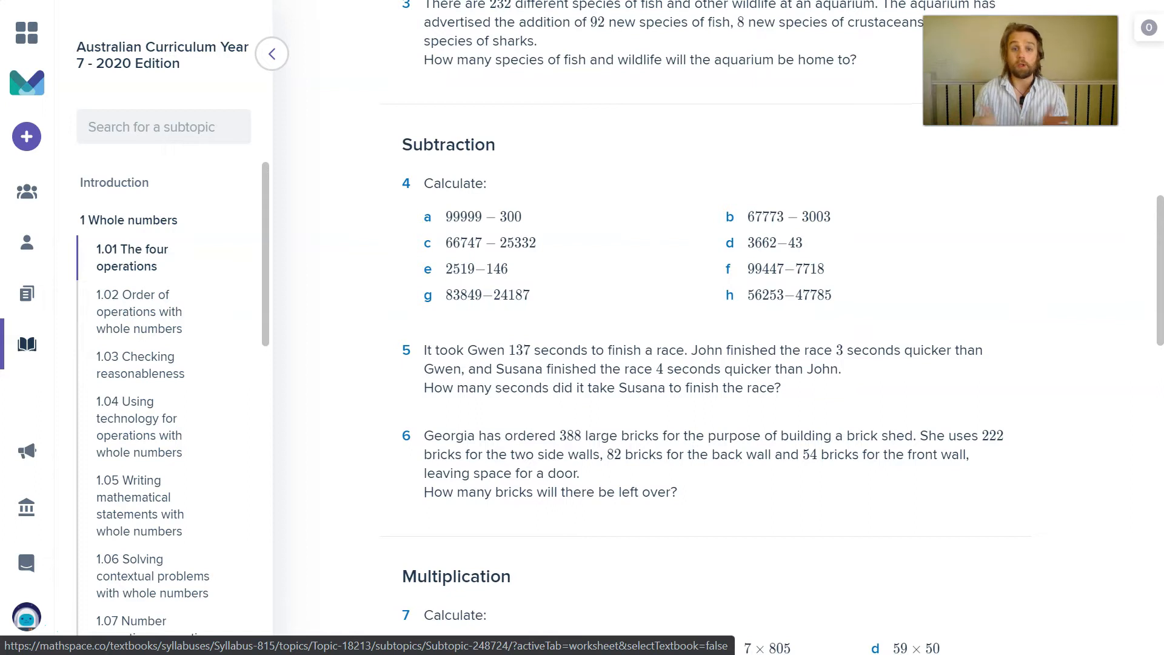
pyautogui.scroll(-3)
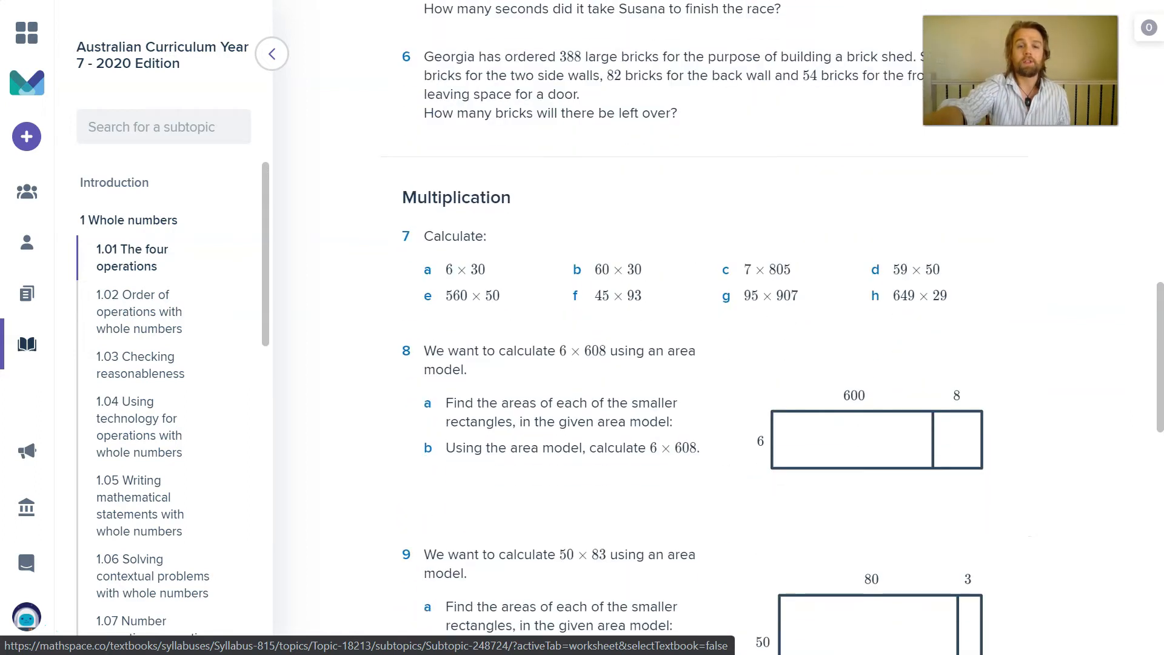
pyautogui.scroll(-3)
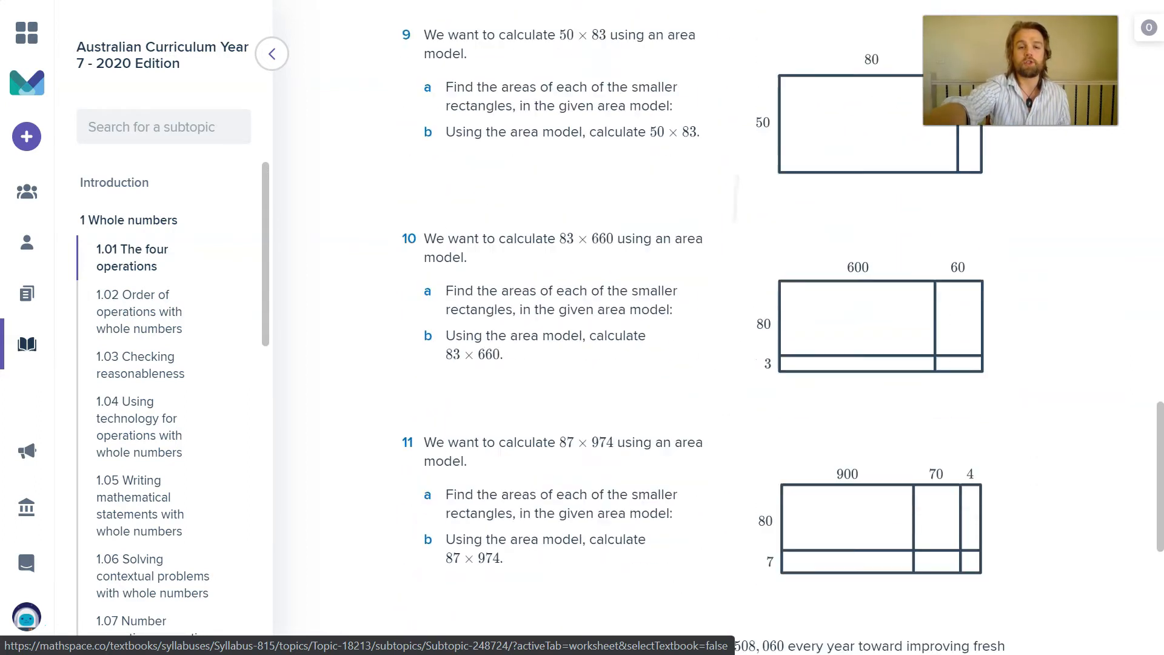
pyautogui.scroll(-3)
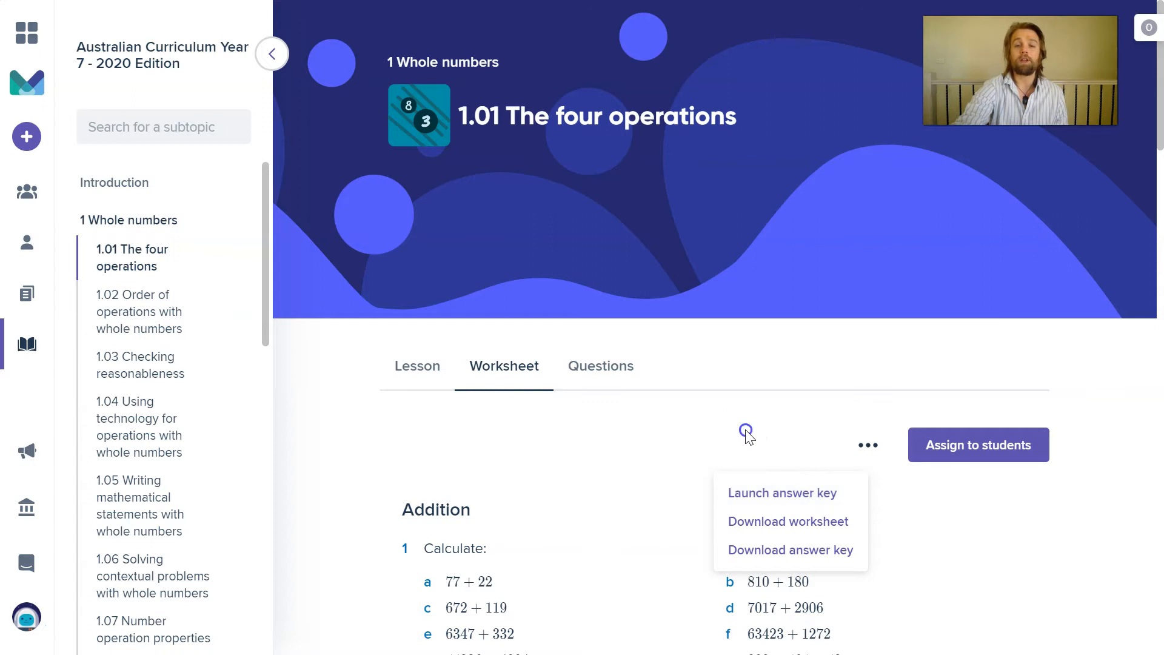
pyautogui.click(750, 437)
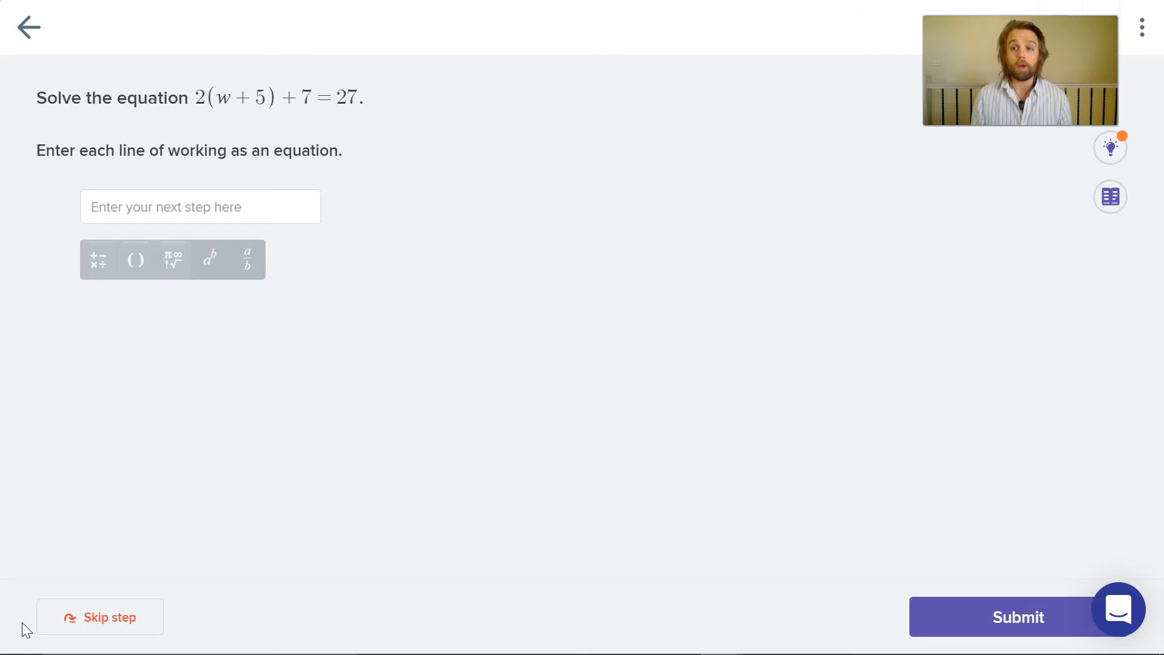
# Step: Enter the working lines 2(w+5)=20, 2w+10=20 and w+5=10
pyautogui.click(199, 206)
pyautogui.write('2(w + 5')
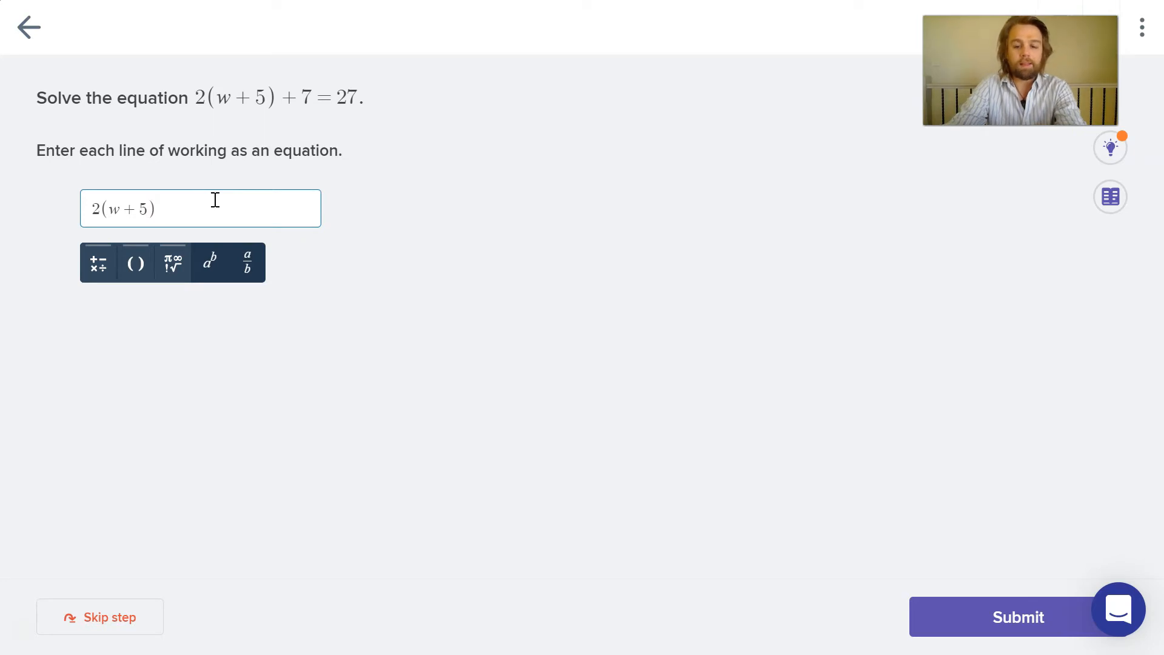
pyautogui.write('=20')
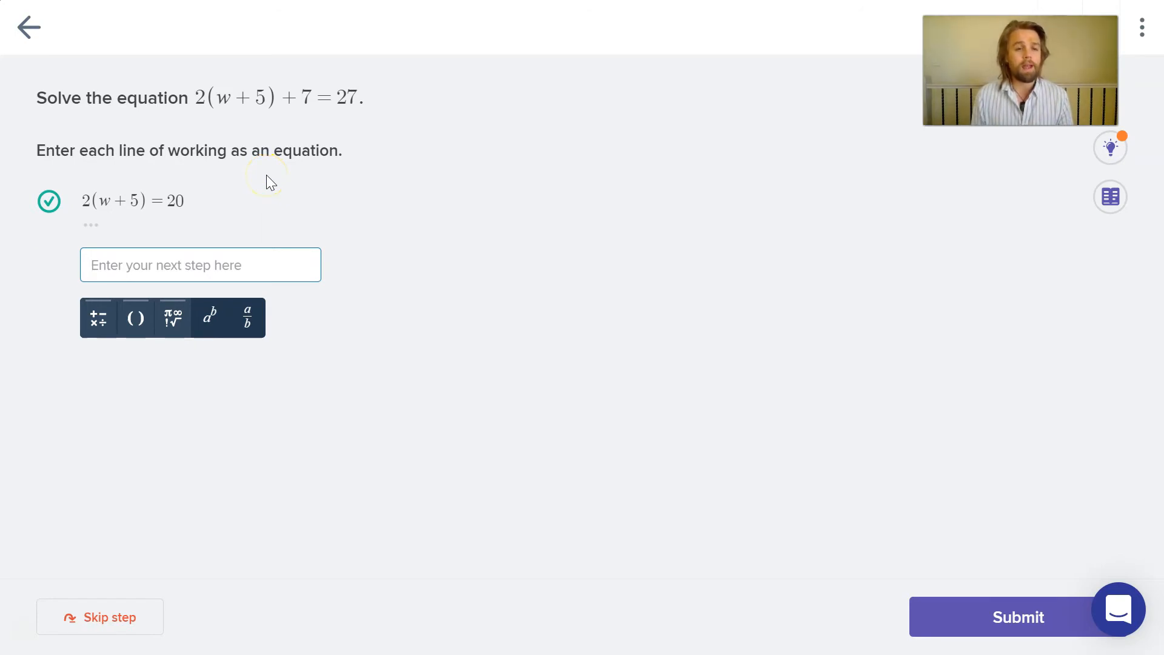
pyautogui.write('2')
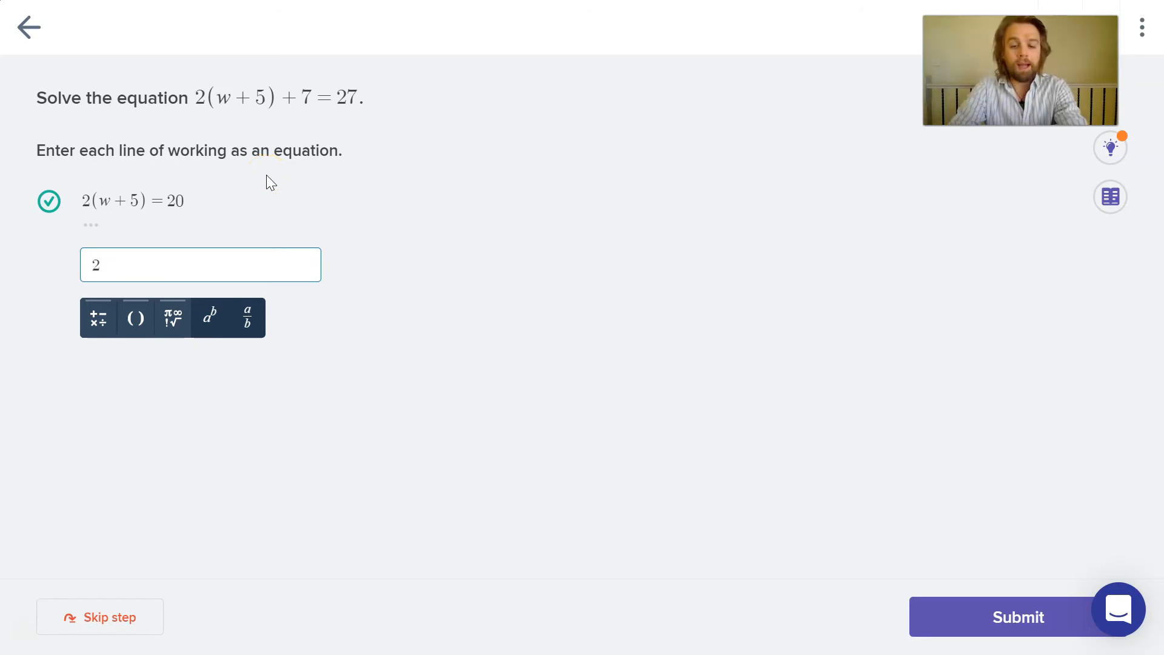
pyautogui.write('w + 10')
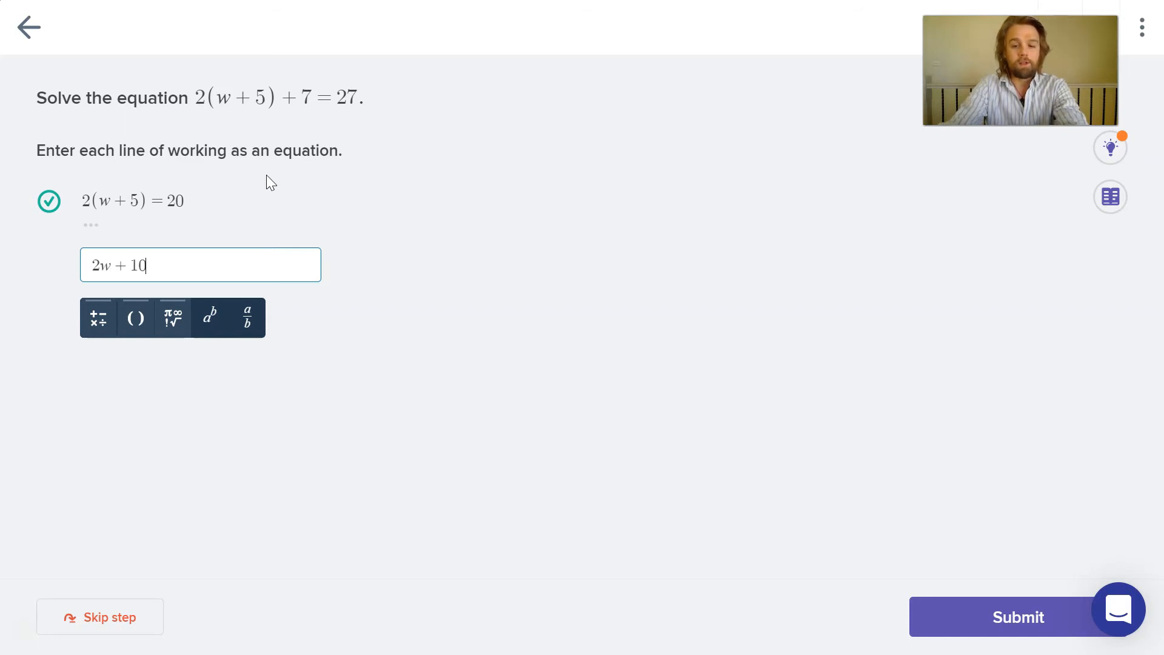
pyautogui.write('=20')
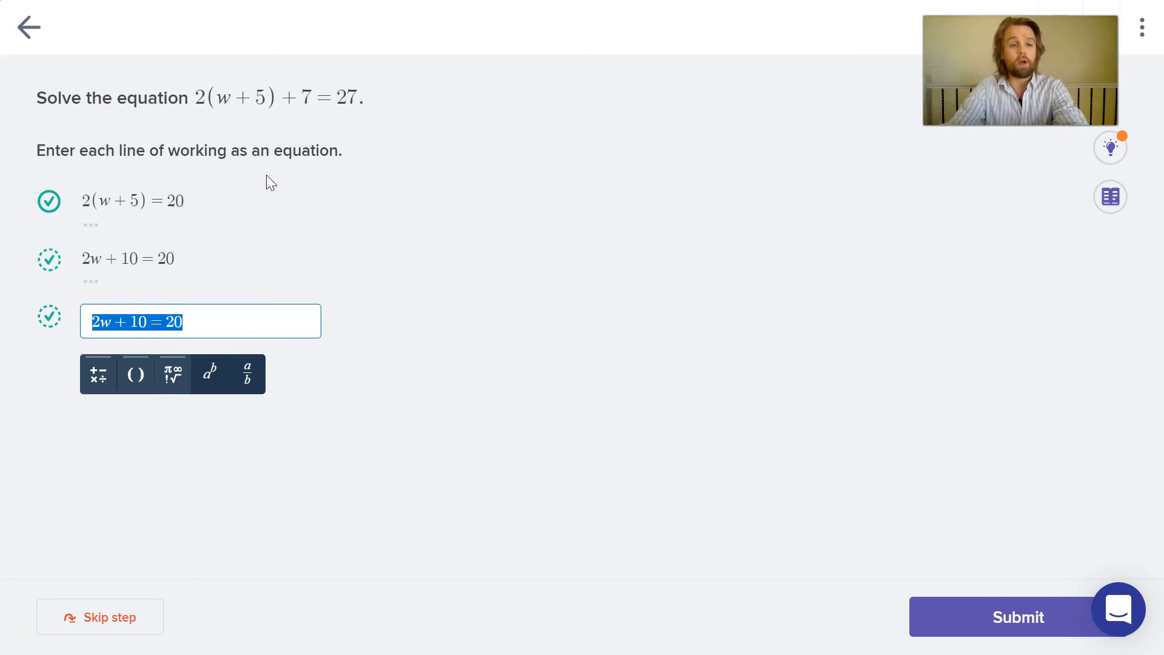
pyautogui.write('w + 5 = 10')
pyautogui.write('w + 6 = 11')
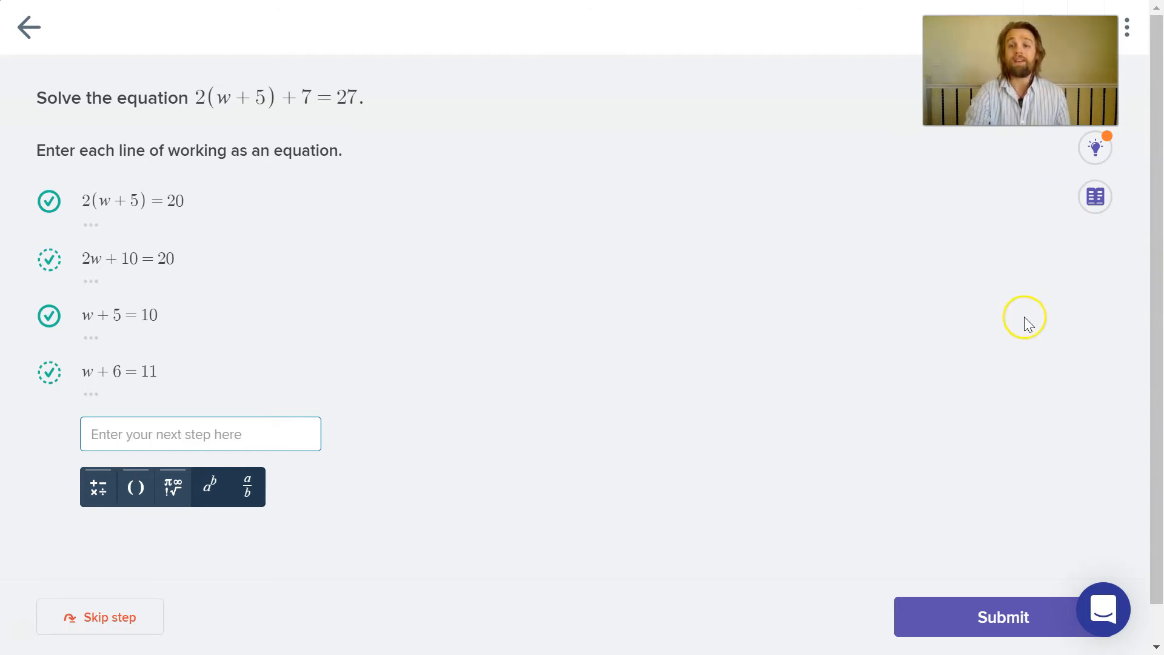
pyautogui.moveTo(1084, 275)
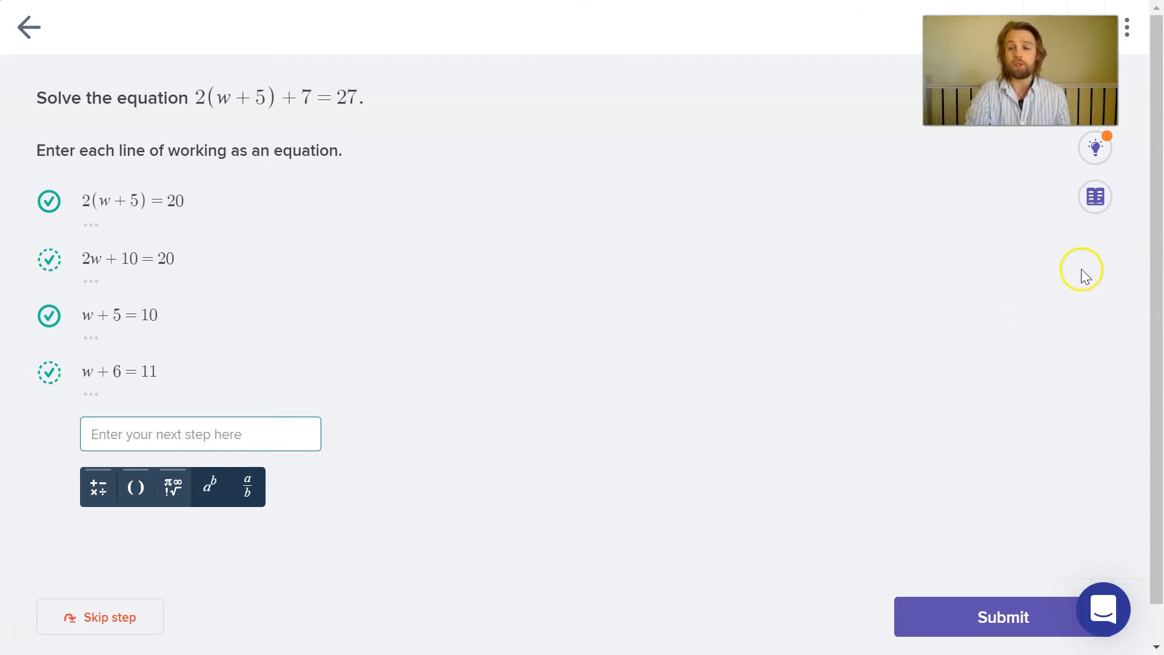
# Step: Show the first hint and a second hint suggesting subtracting 5 from both sides
pyautogui.click(1095, 146)
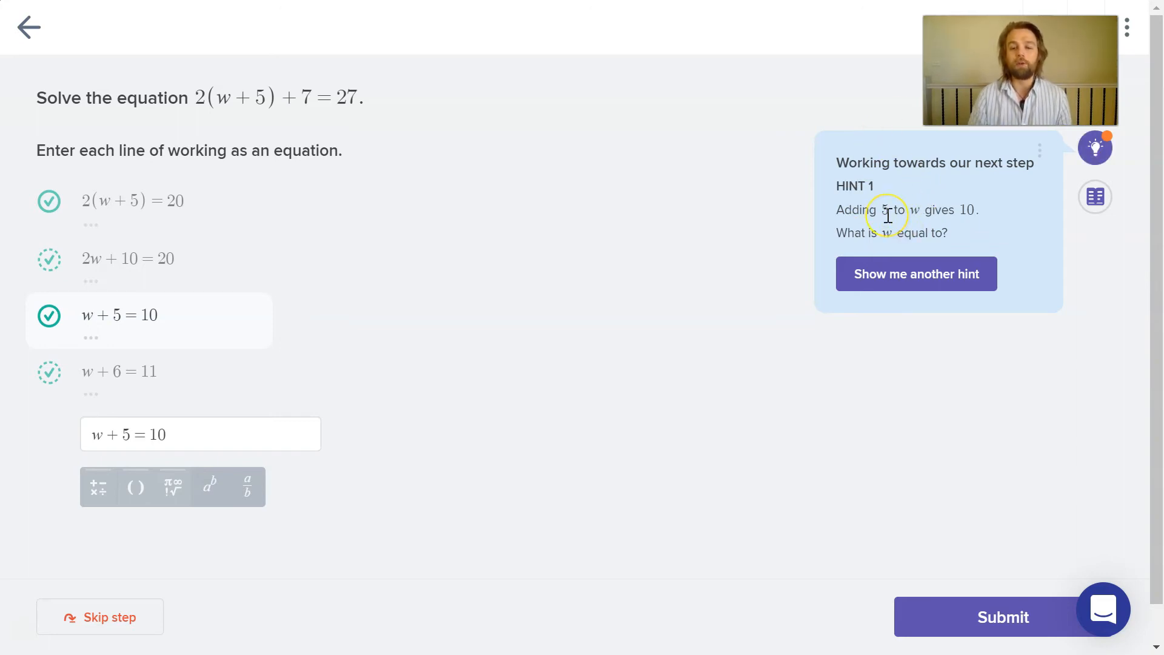
pyautogui.click(916, 274)
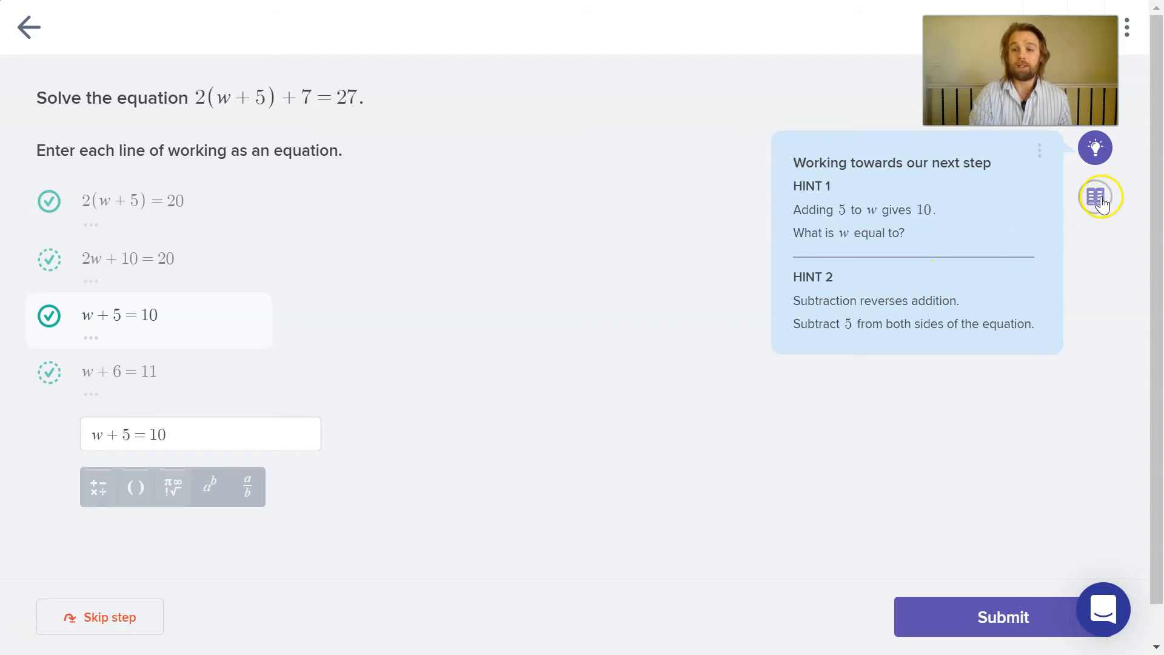
# Step: Open the 5.02 Three step equations lesson and scroll to the reverse operations section
pyautogui.click(1102, 197)
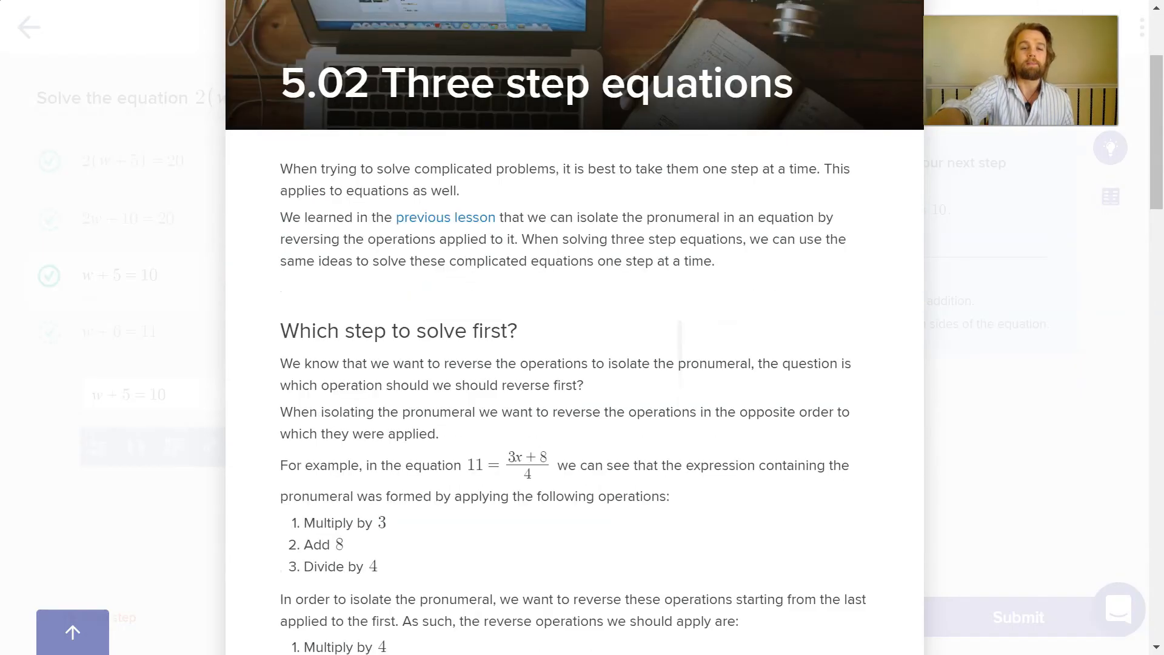
pyautogui.scroll(-3)
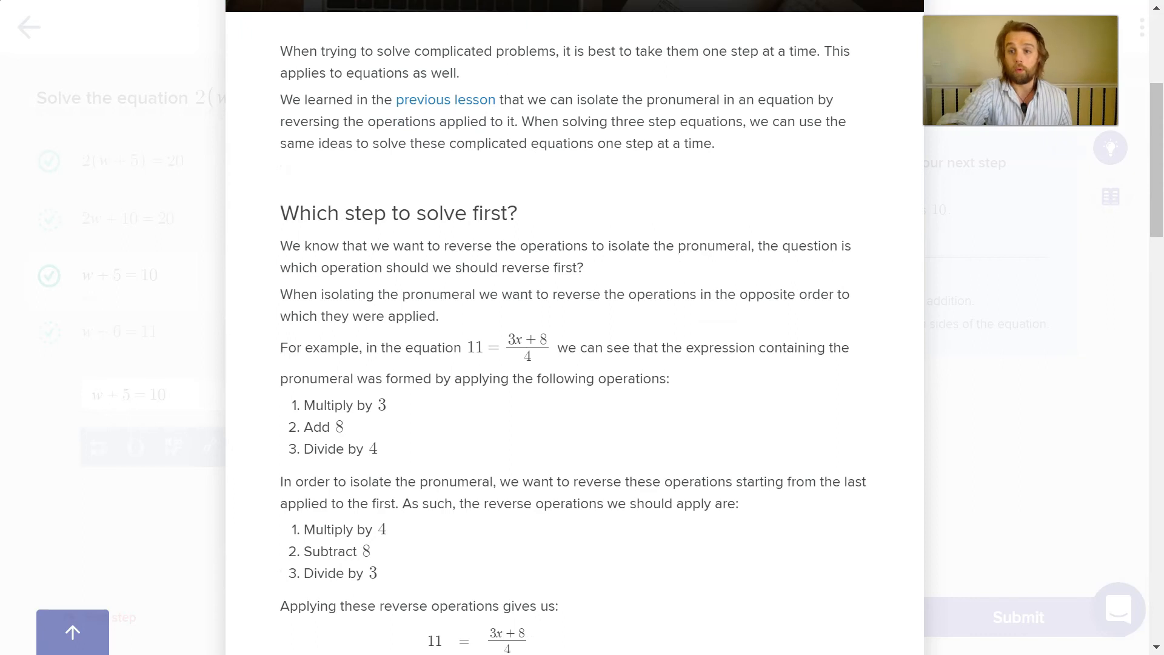
pyautogui.scroll(-3)
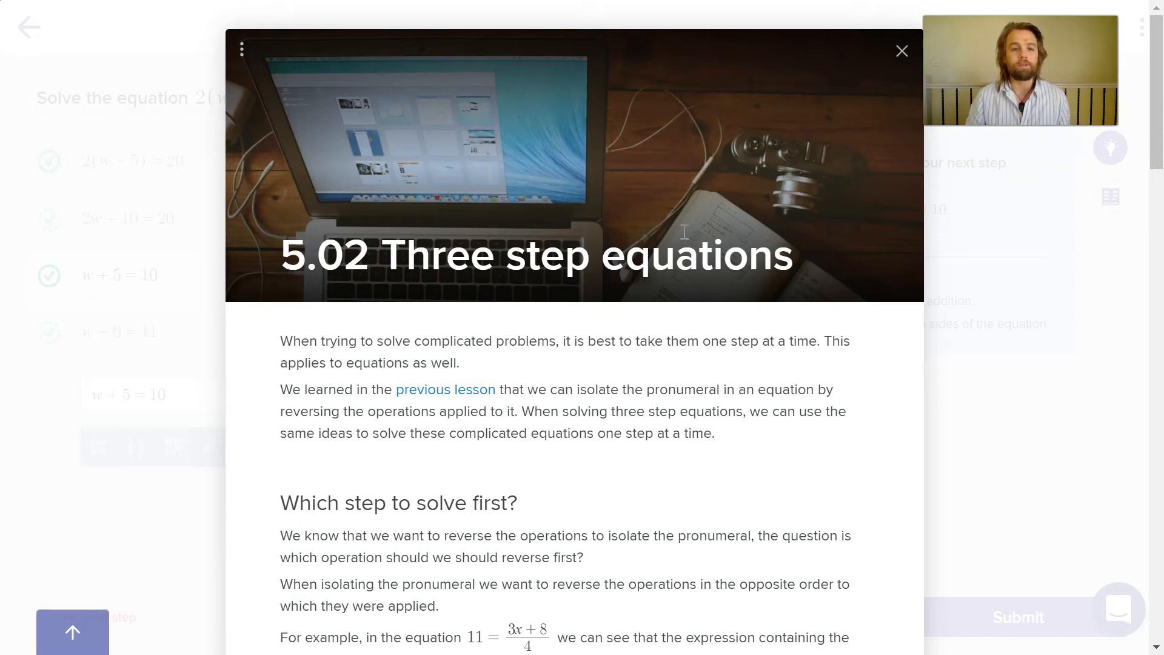
pyautogui.scroll(-3)
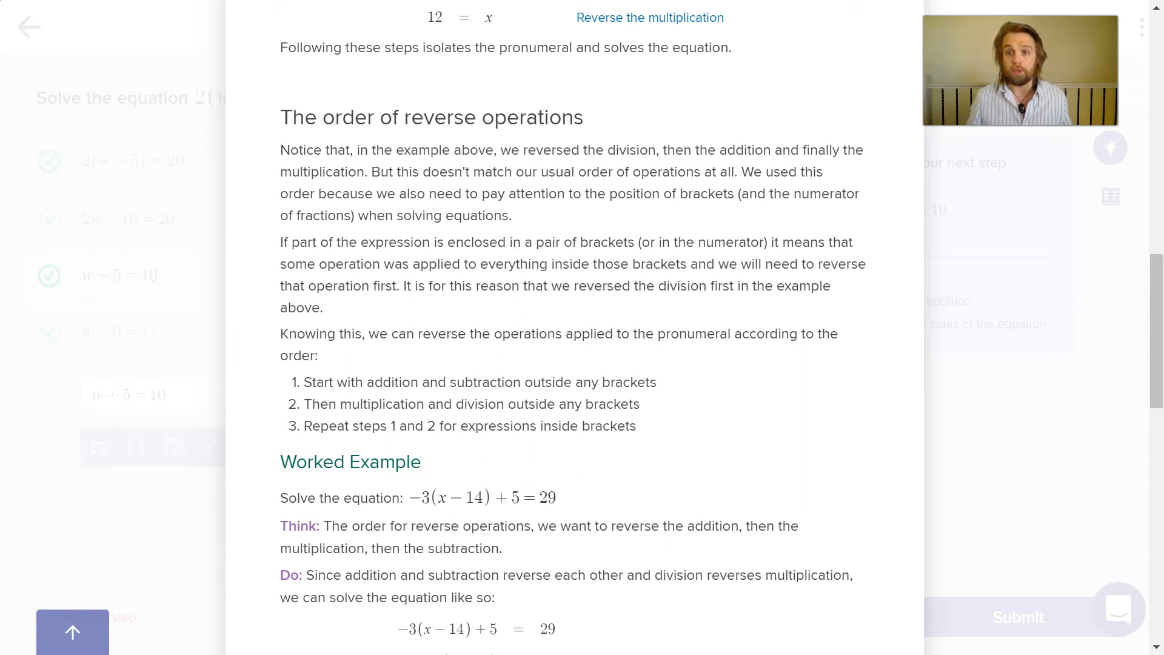
pyautogui.moveTo(1064, 454)
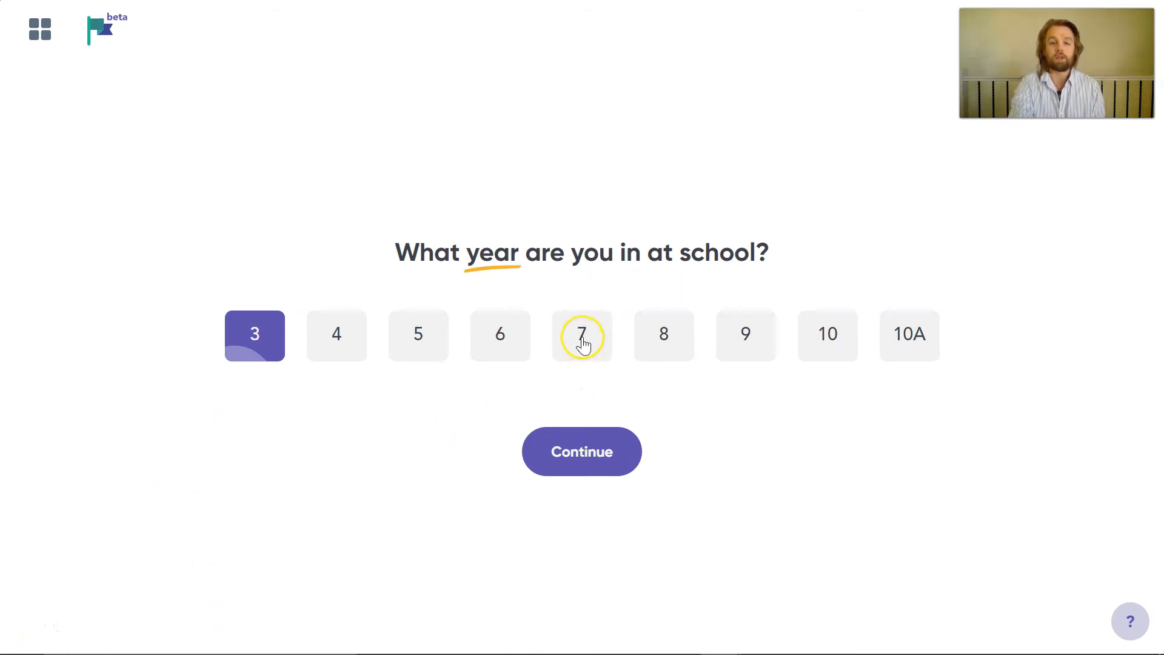
# Step: Start the first Number check-in, answer 72, then skip the 49 × 40 and 24 ÷ 15 questions
pyautogui.click(582, 451)
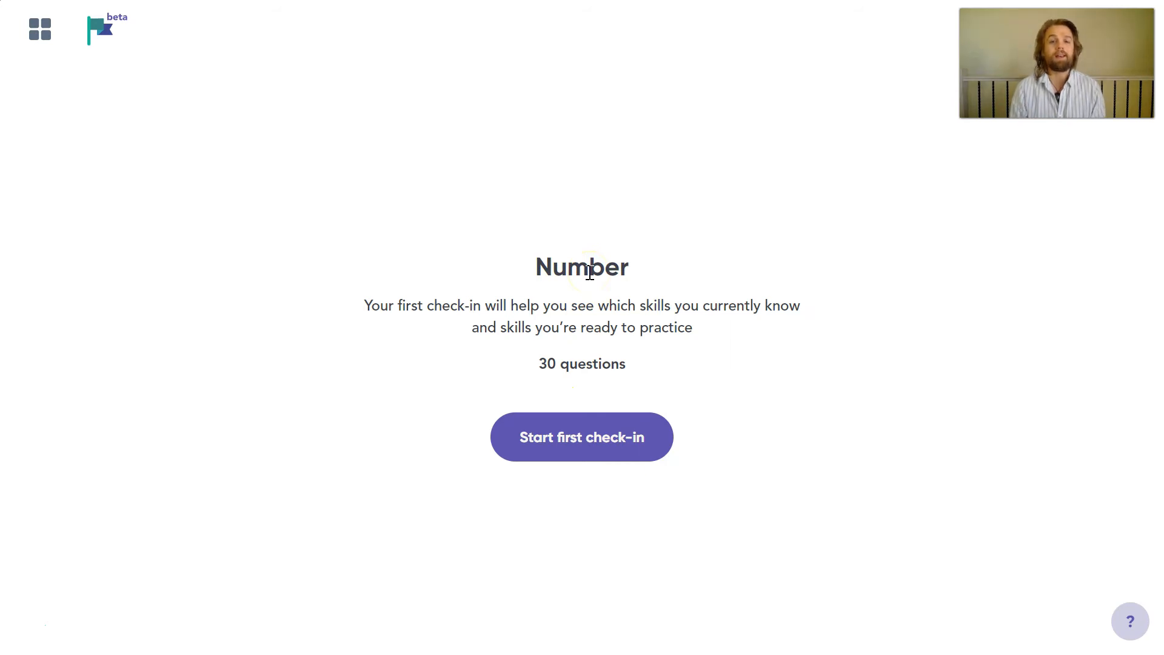
pyautogui.click(581, 437)
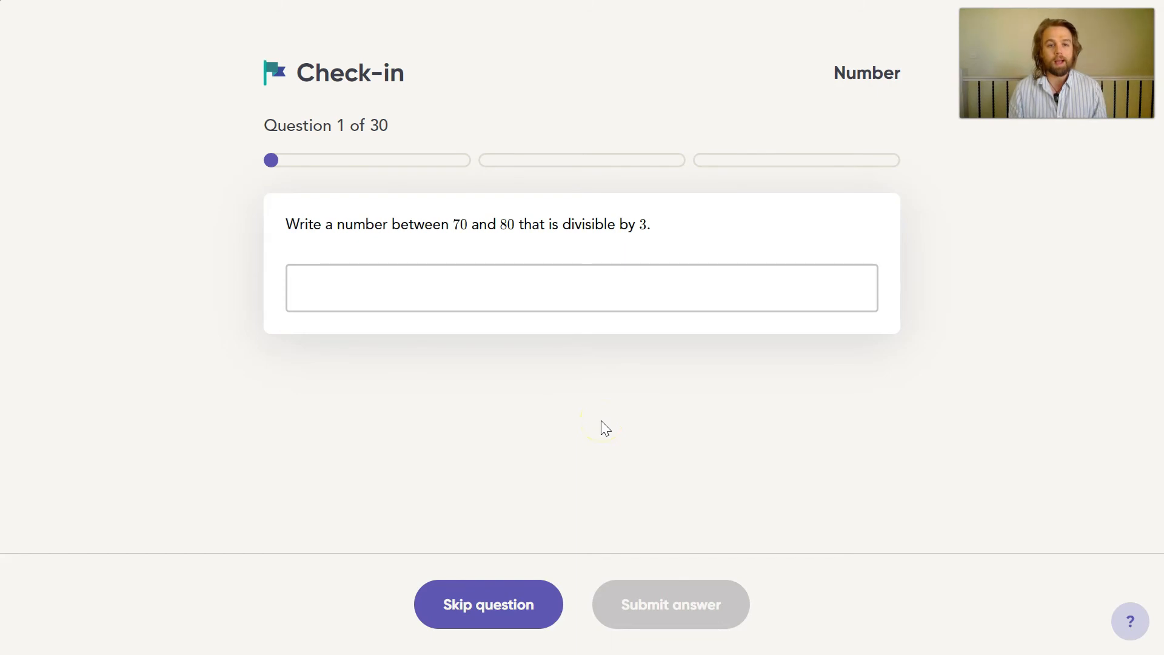
pyautogui.click(582, 287)
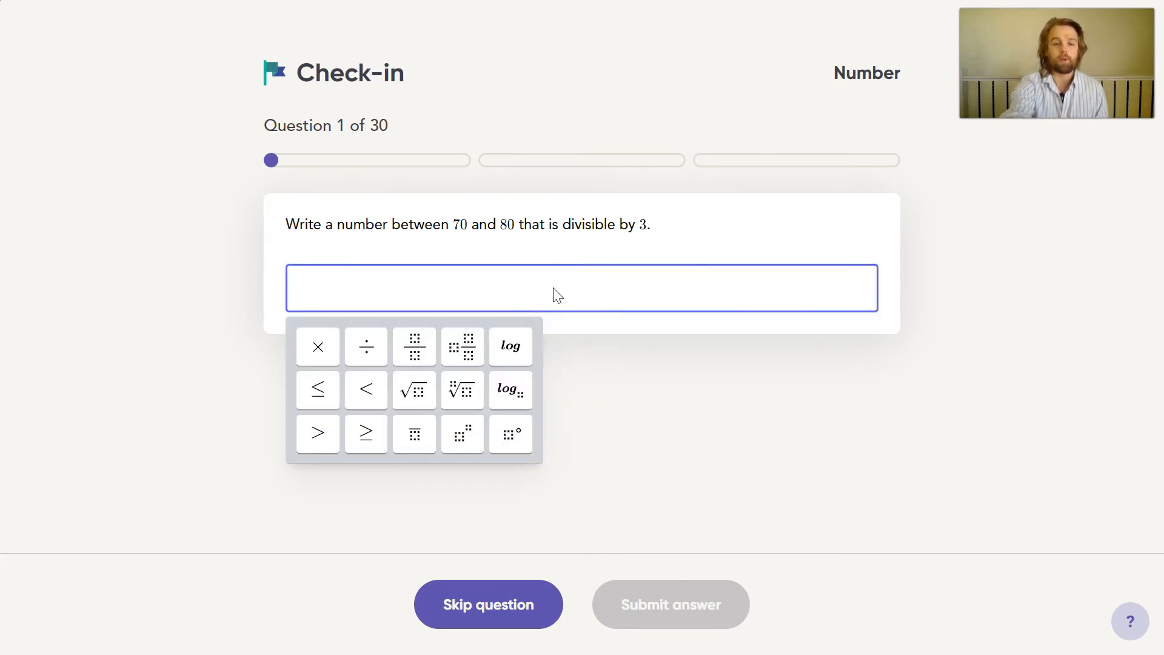
pyautogui.write('72')
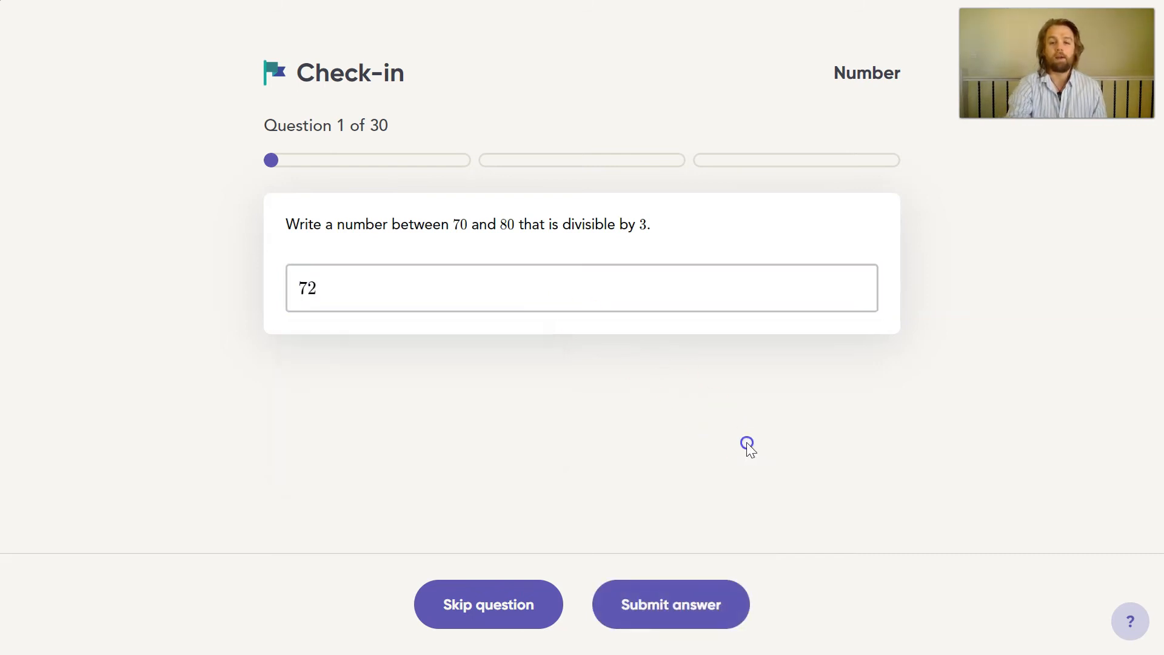
pyautogui.click(670, 604)
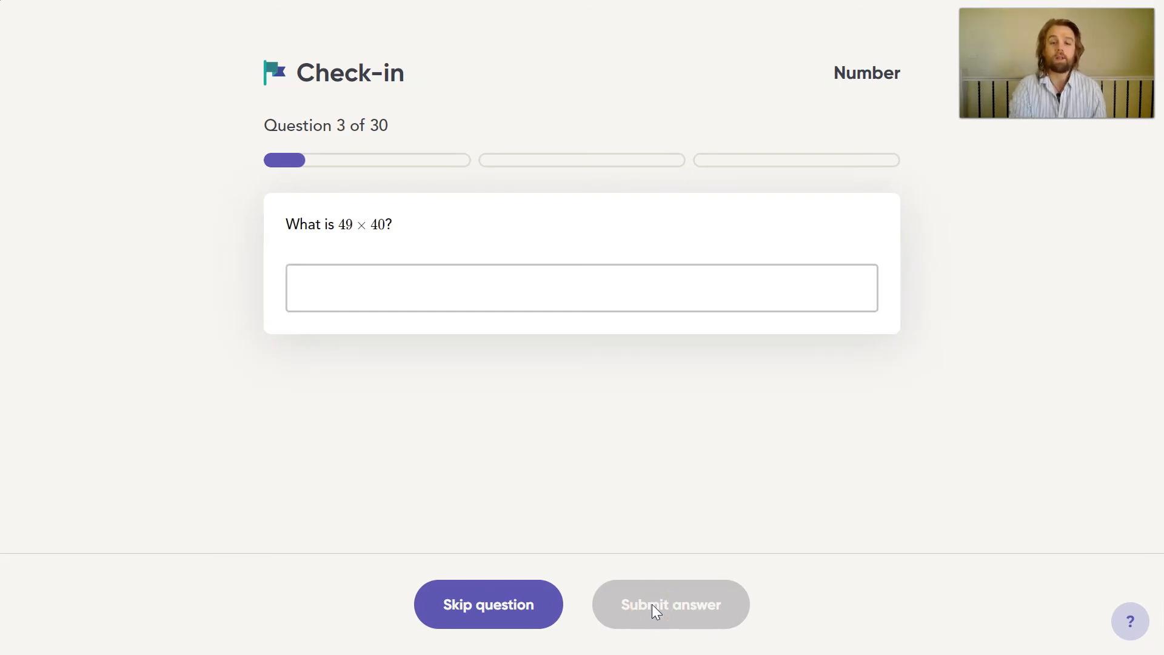
pyautogui.click(489, 604)
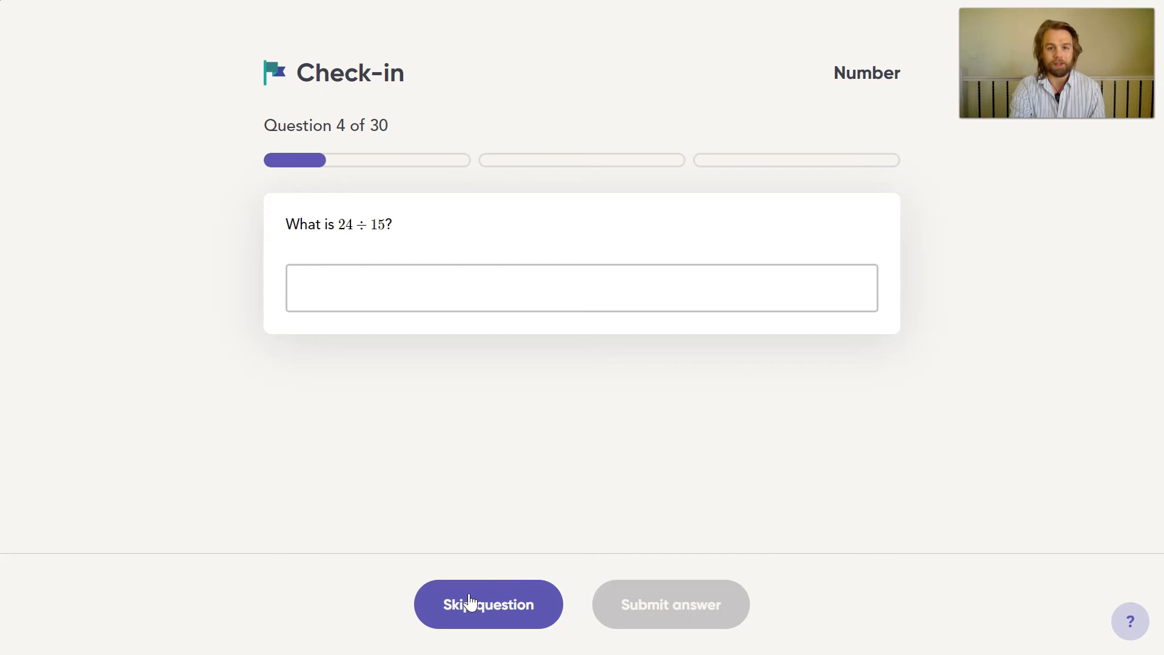
pyautogui.moveTo(966, 519)
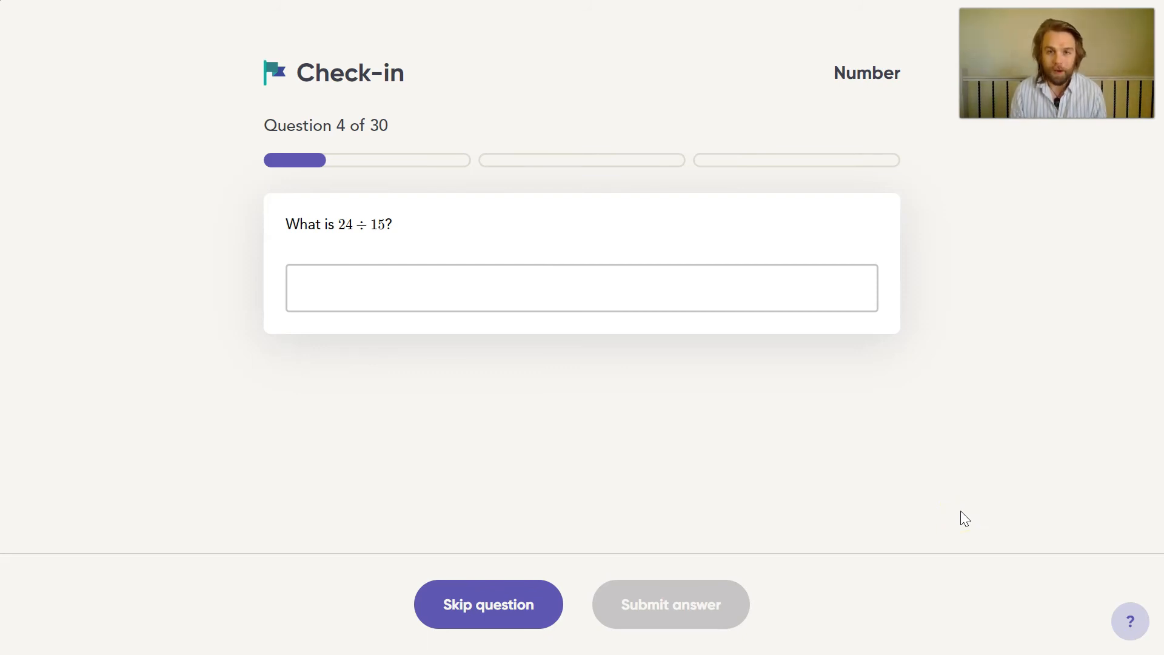
pyautogui.click(489, 604)
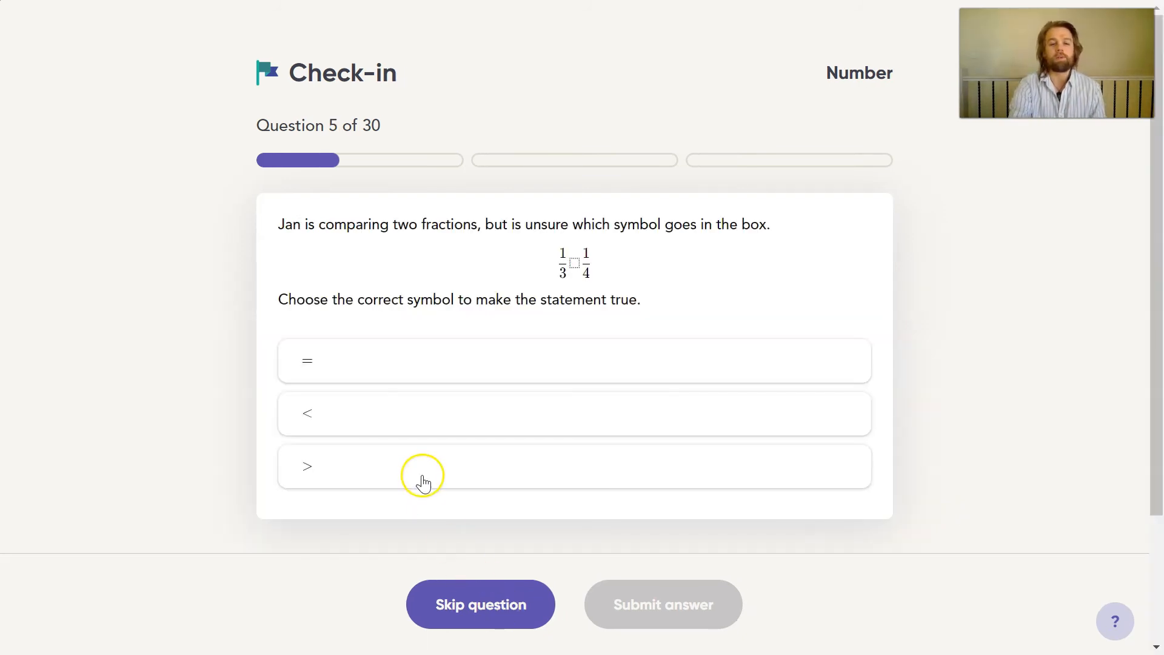
# Step: Answer the fraction comparison with the greater-than (>) symbol and submit it
pyautogui.click(573, 466)
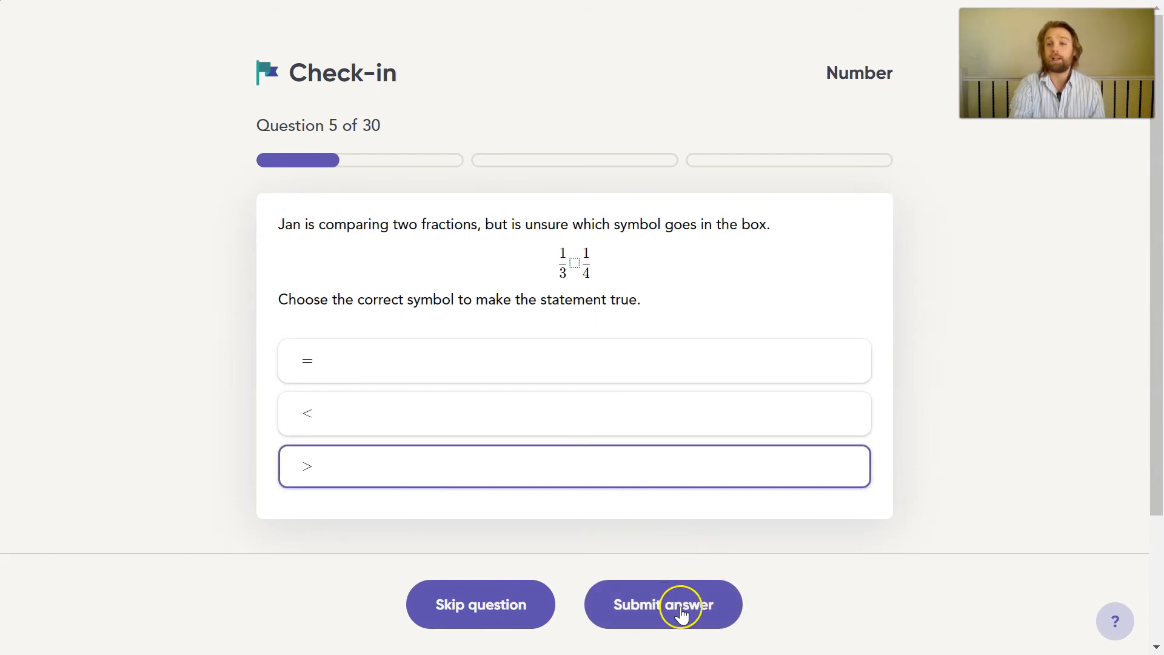
pyautogui.click(663, 604)
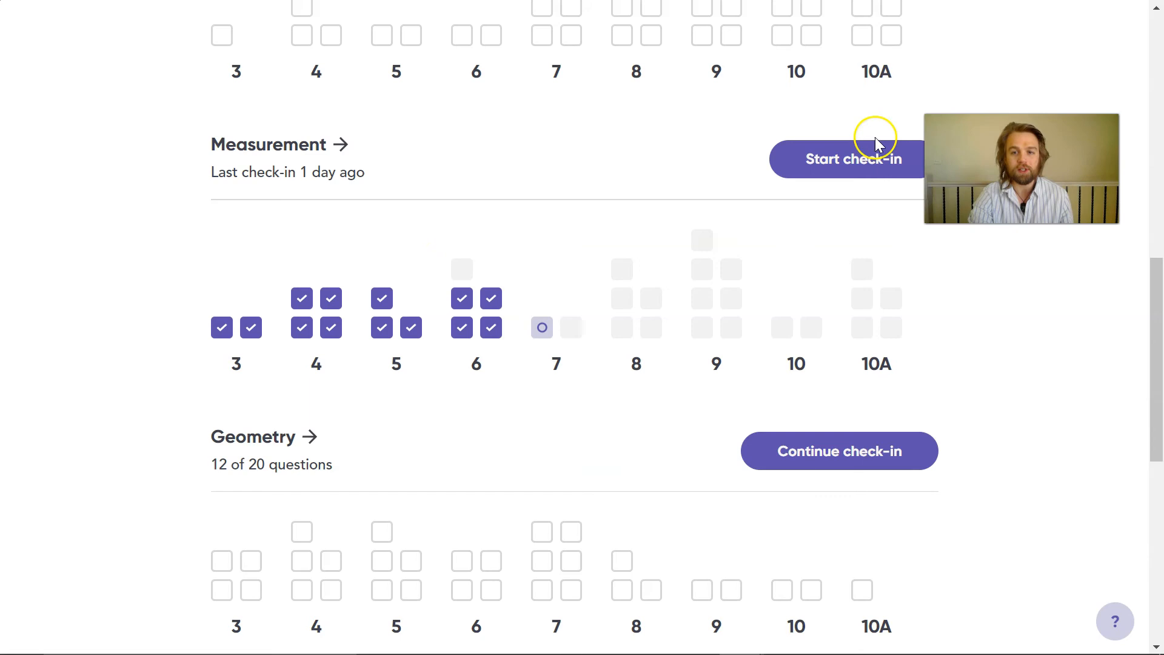
# Step: Start a Measurement check-in, skip two questions, answer 64 cm² for the square, and finish
pyautogui.click(853, 159)
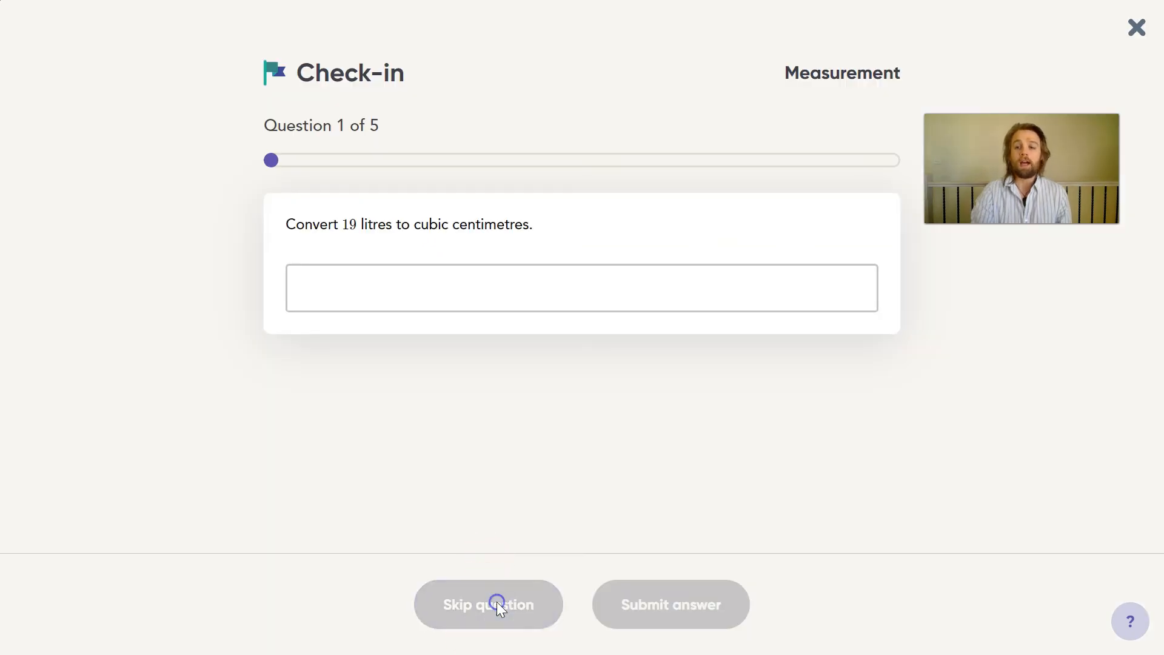
pyautogui.click(488, 604)
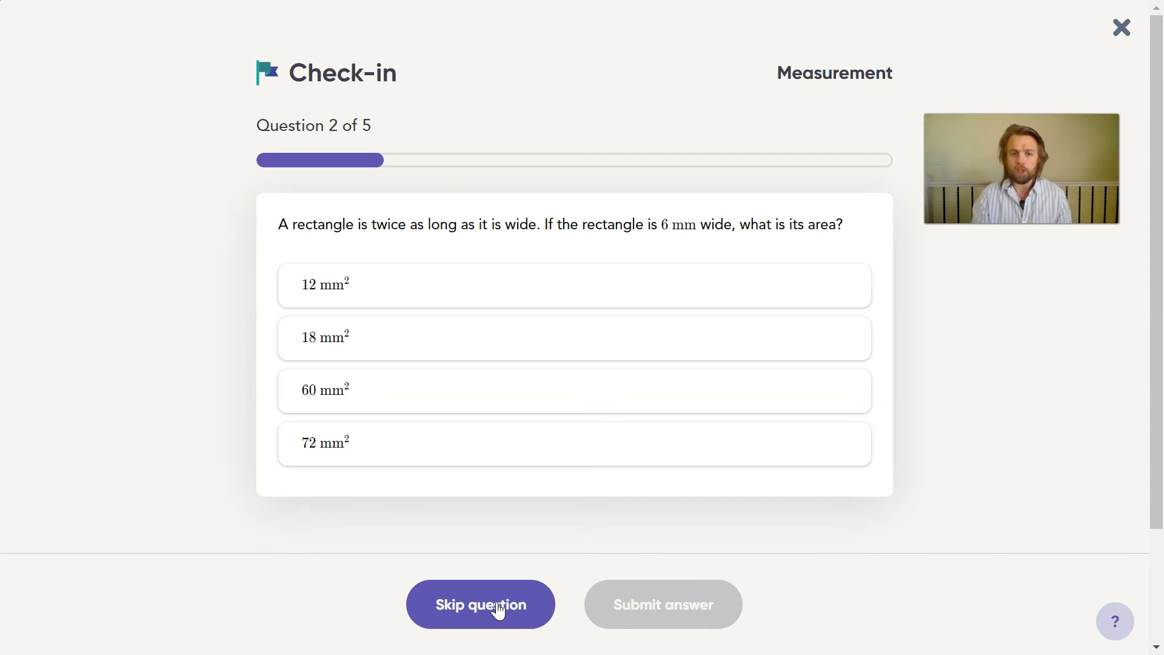
pyautogui.click(481, 604)
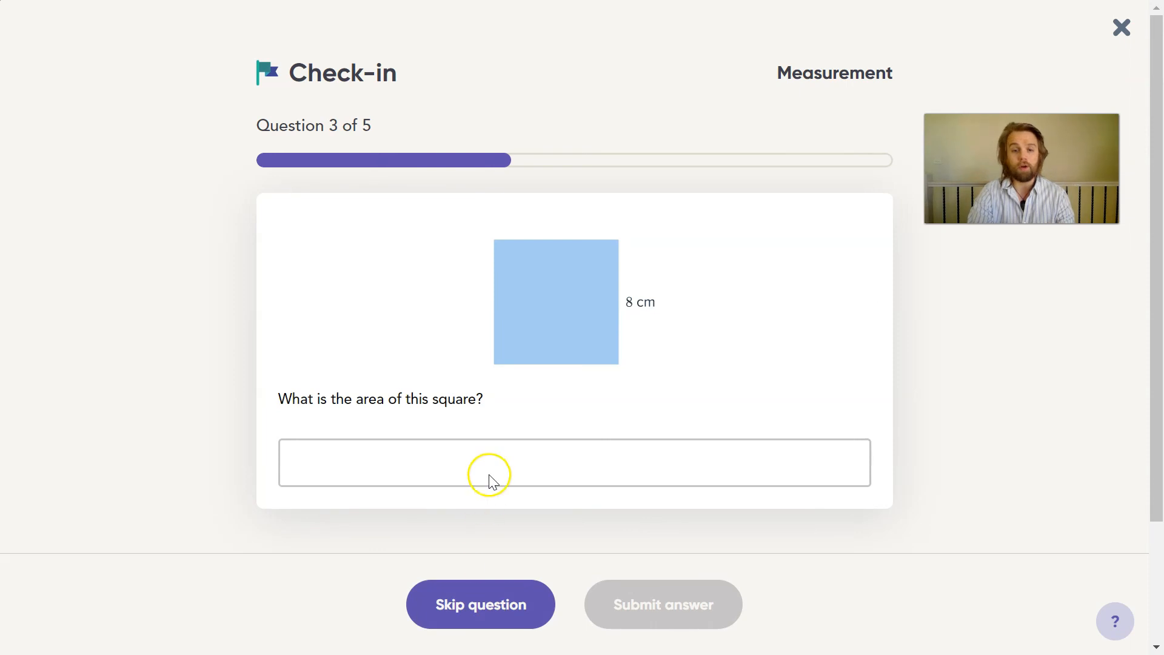
pyautogui.write('64 cm^2')
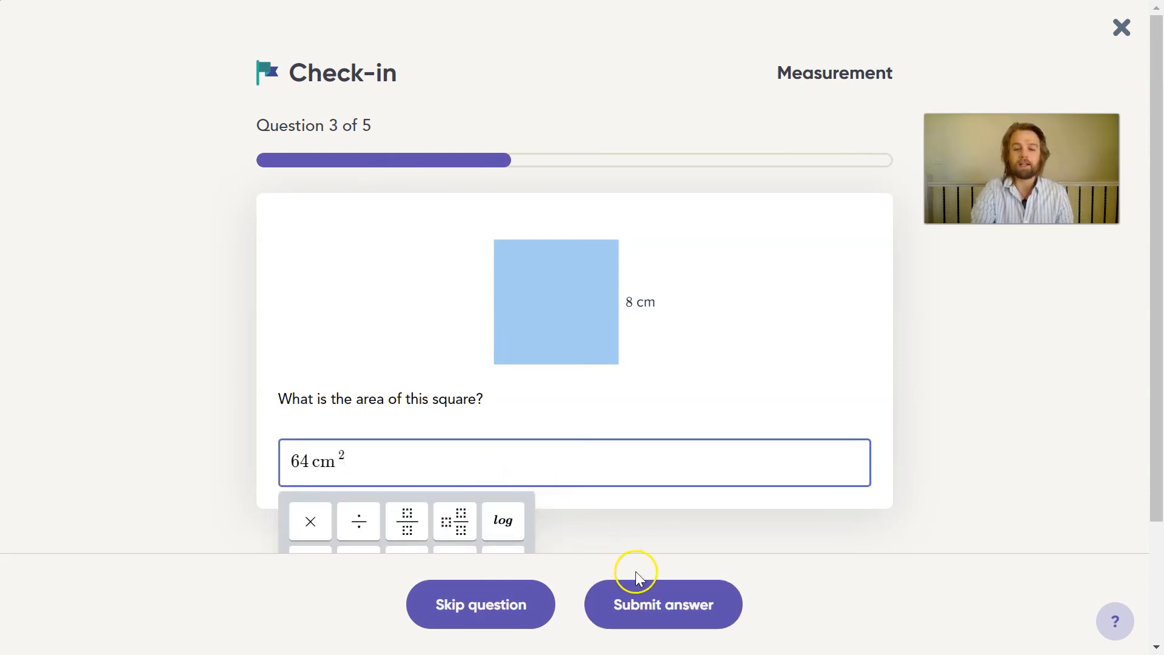
pyautogui.click(662, 605)
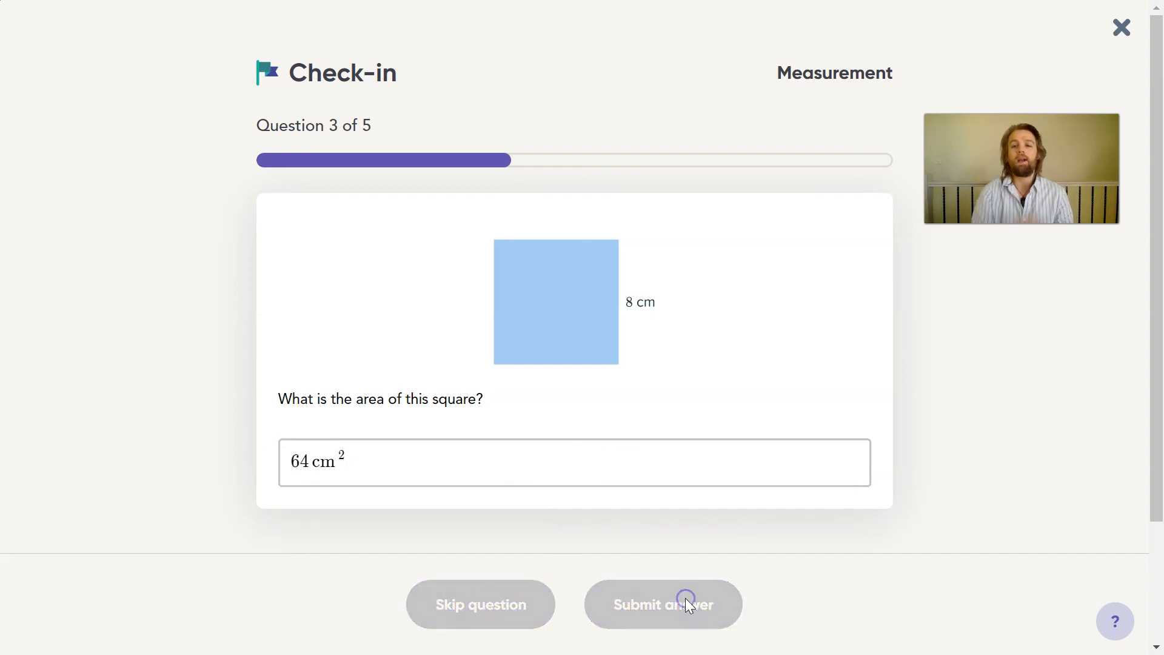
pyautogui.click(662, 604)
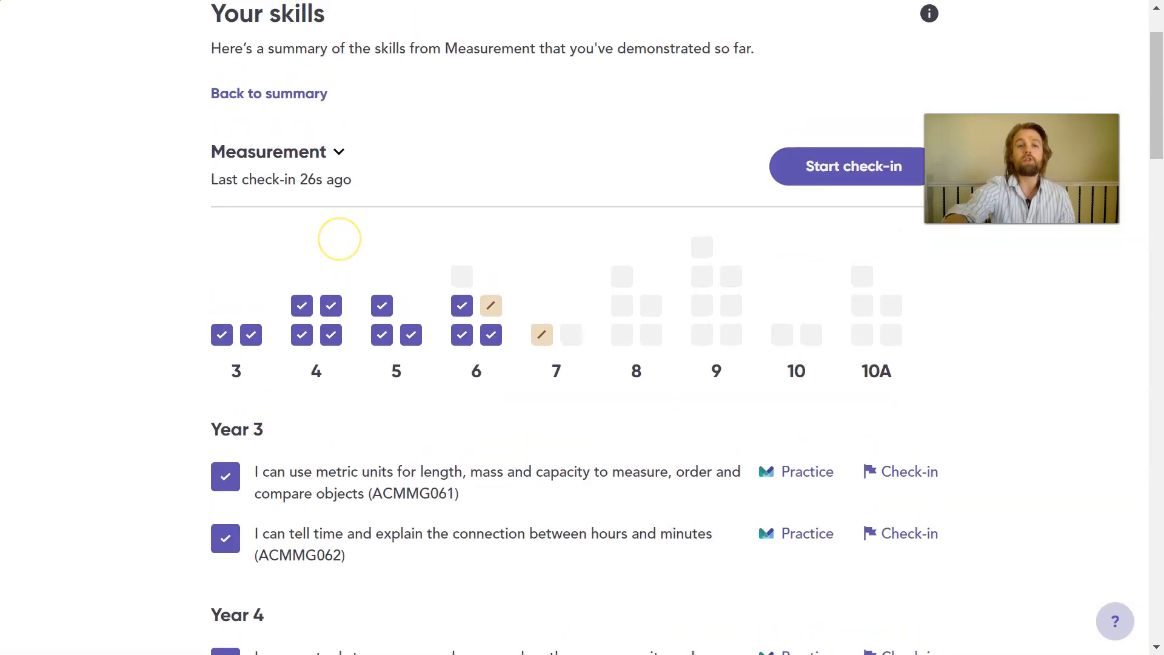
# Step: Scroll to Year 6 skills and open the ACMMG138 volume and capacity check-in
pyautogui.scroll(-3)
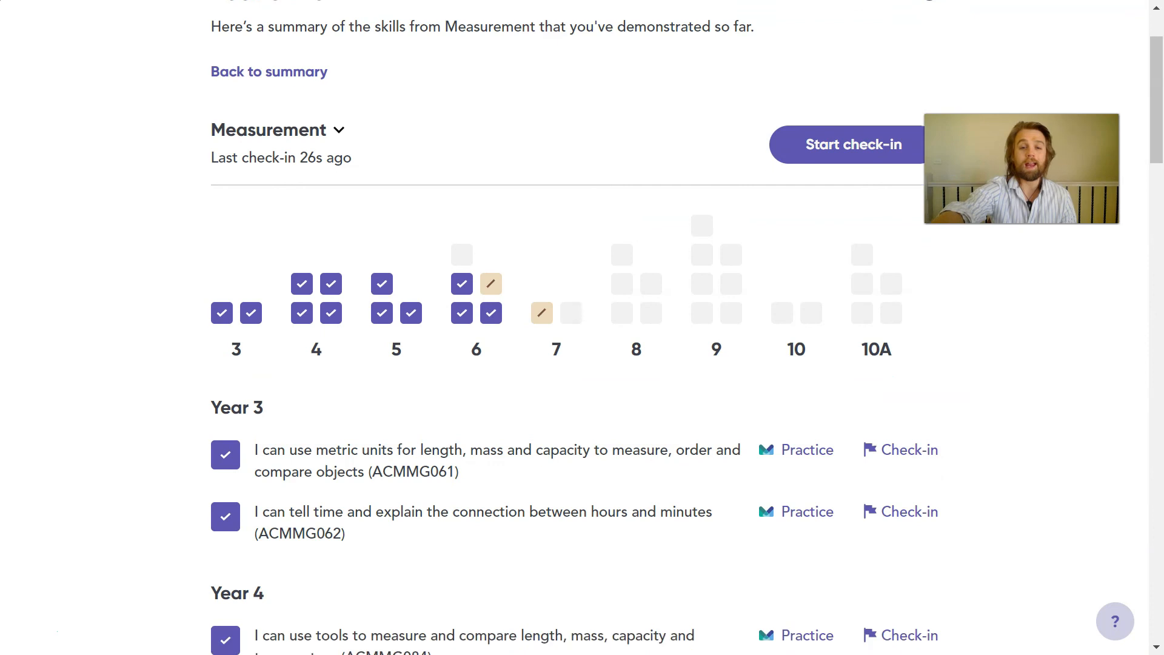
pyautogui.scroll(-3)
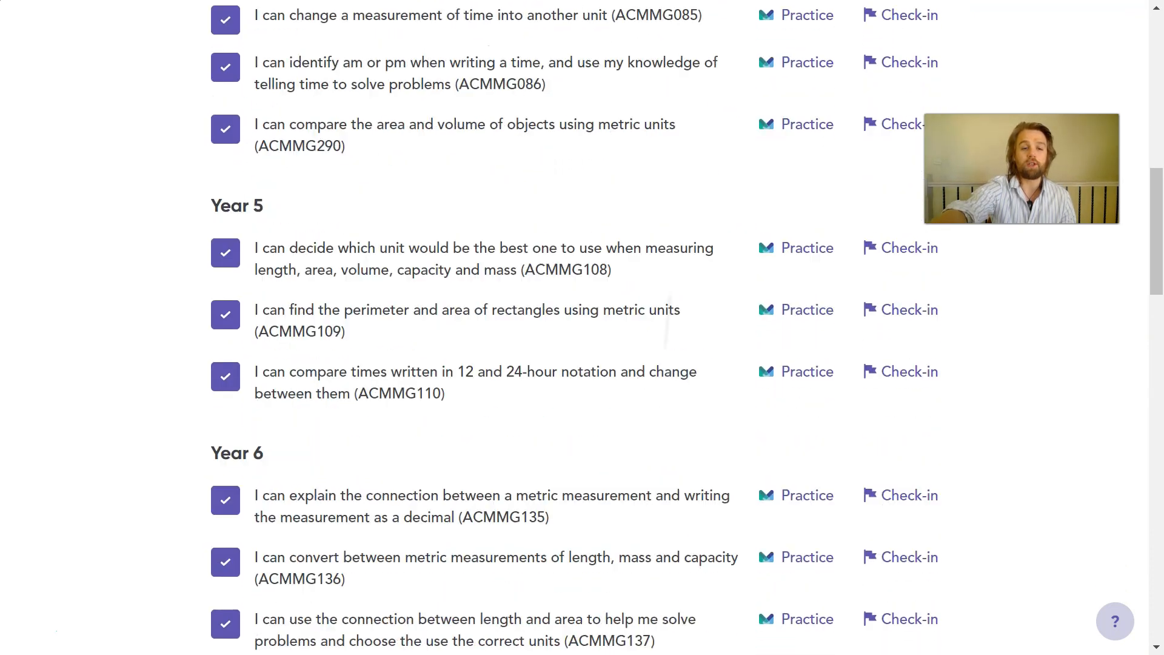
pyautogui.scroll(-3)
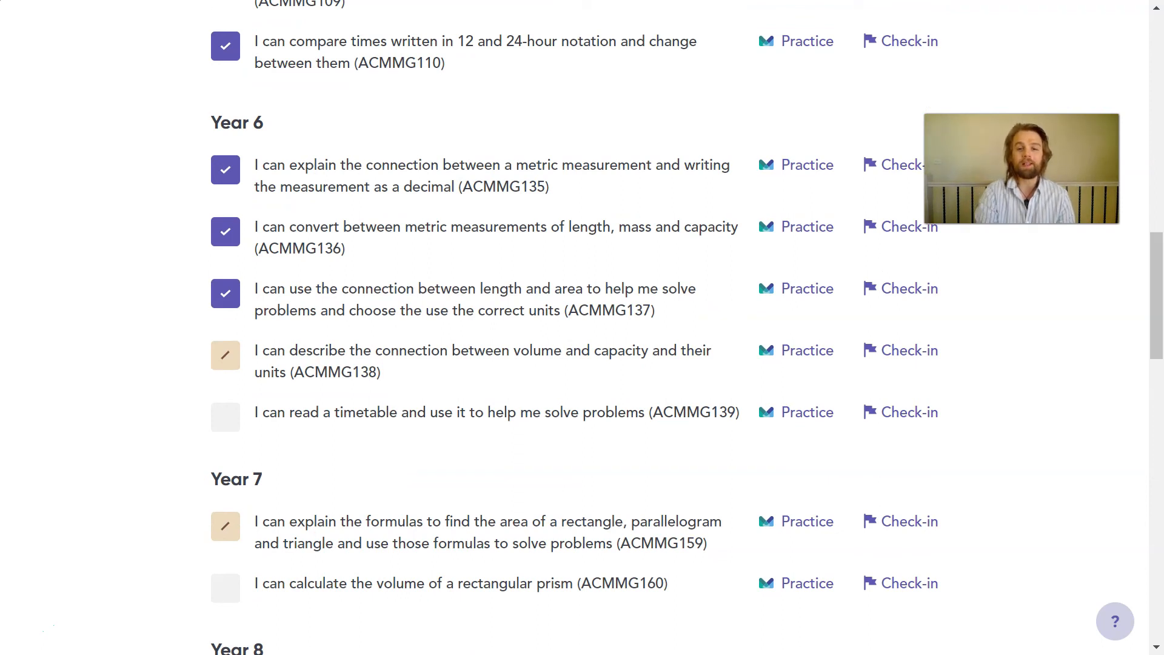
pyautogui.click(225, 355)
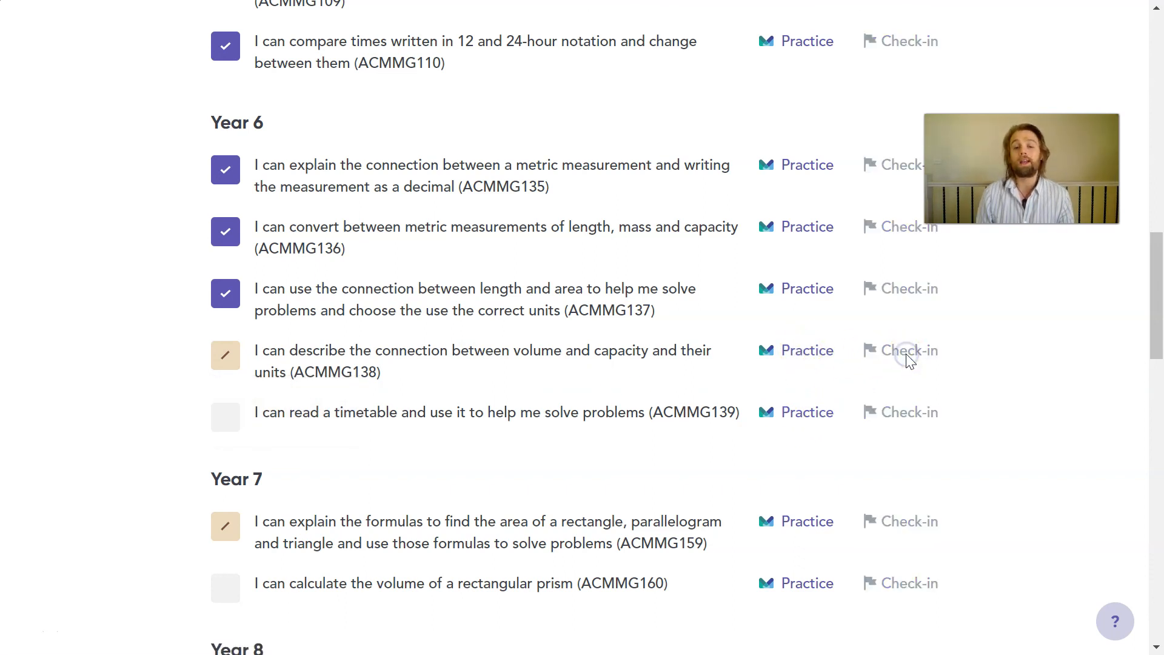
pyautogui.click(910, 350)
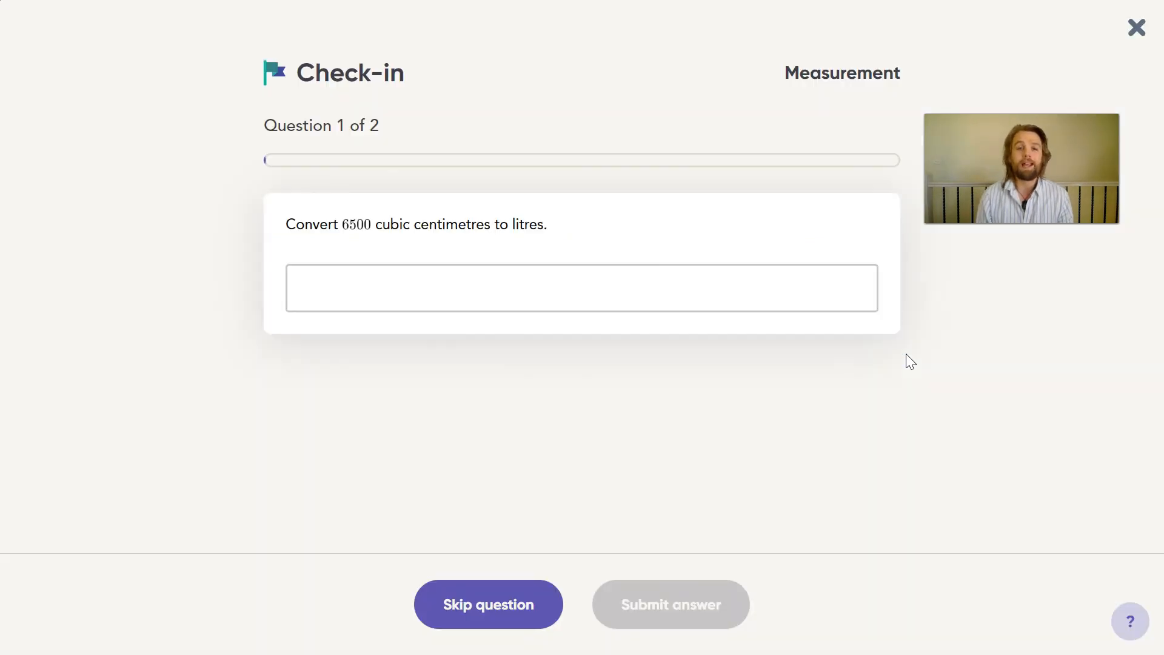